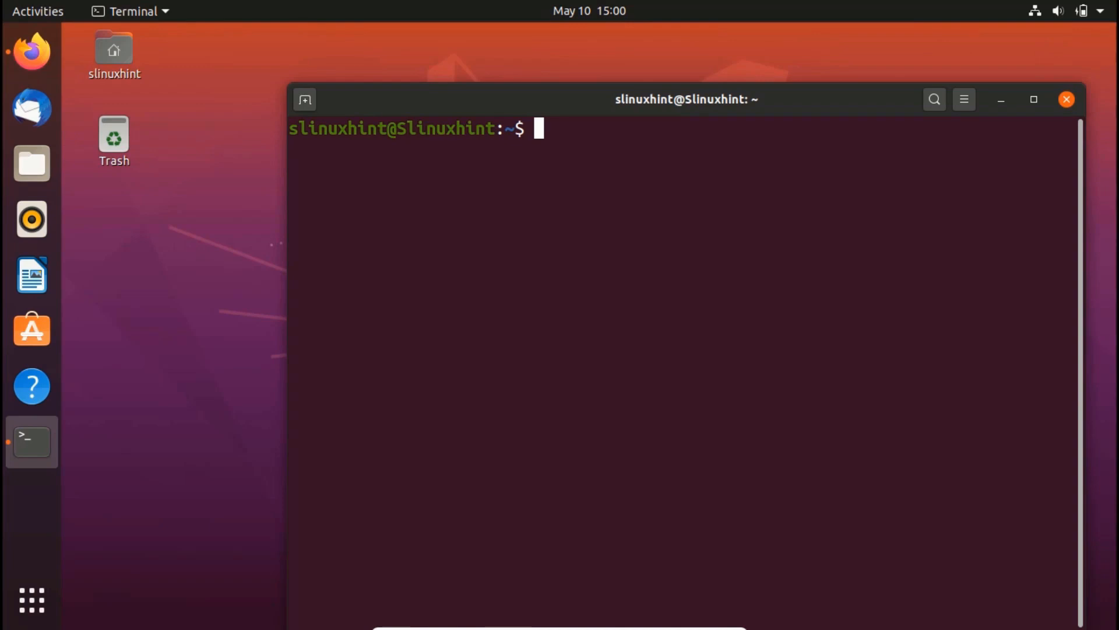
Step: Run python3 -V, which reports Python 3.8.2
type("pytho")
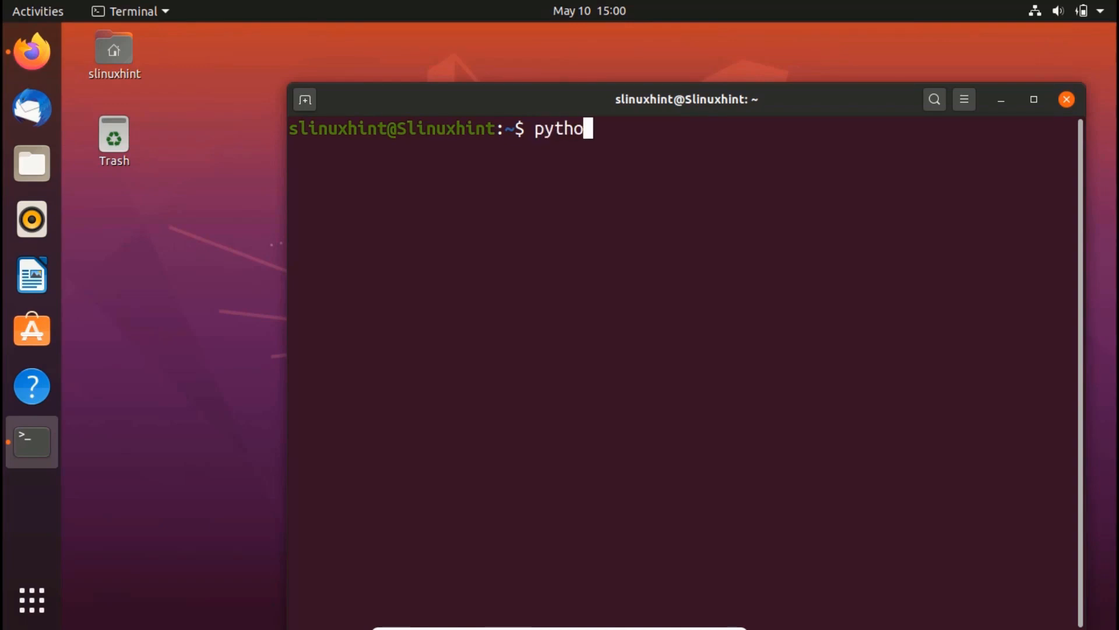
type("n3")
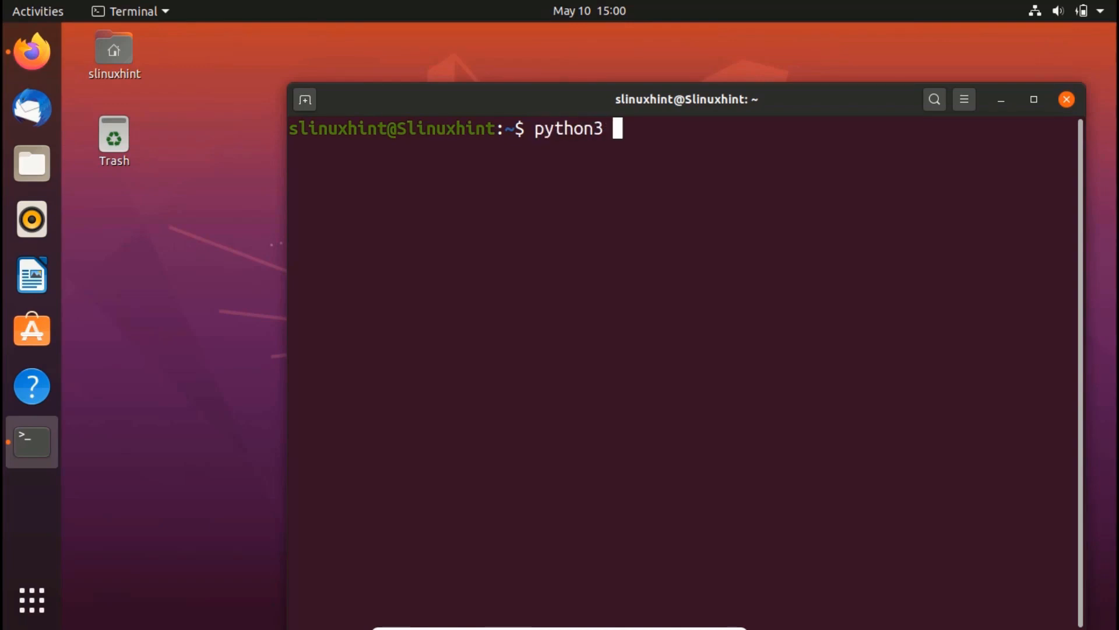
key("Return")
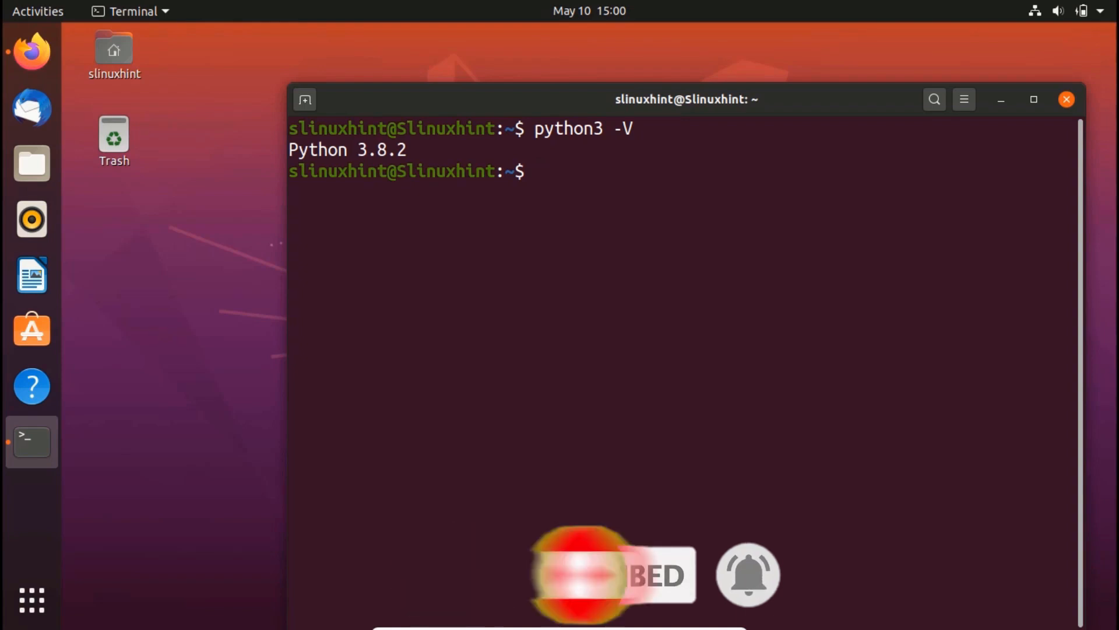
type("sudp a")
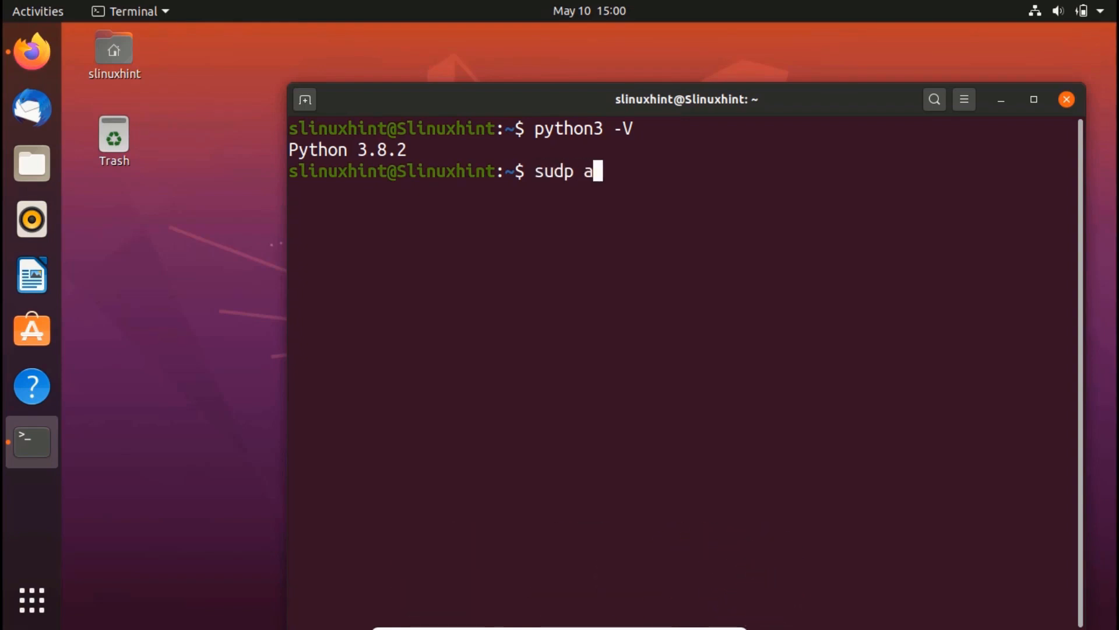
type("o[")
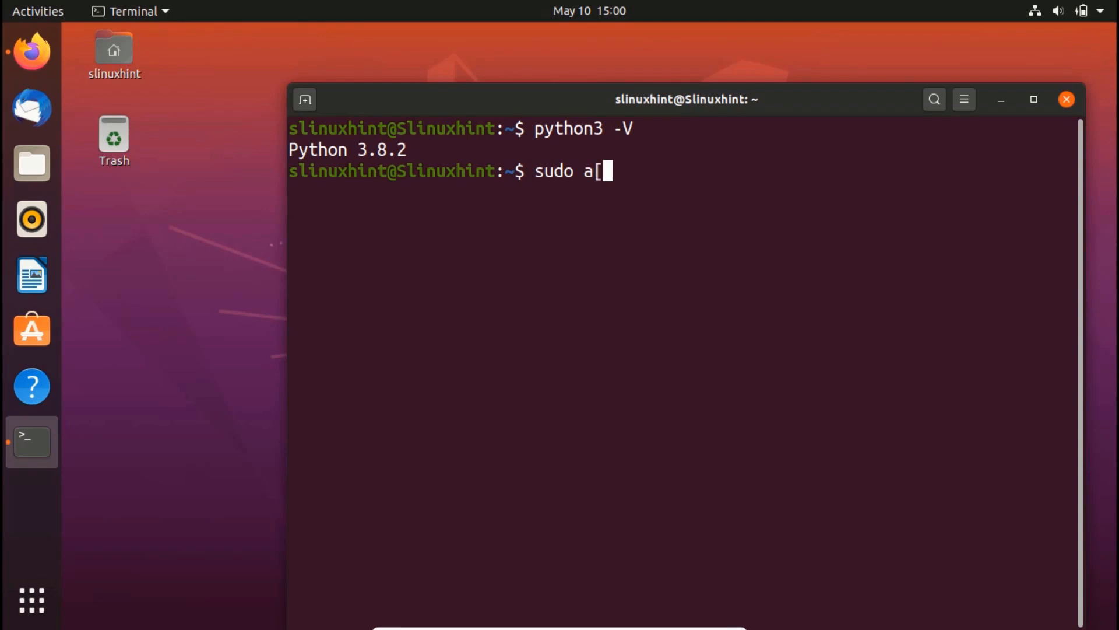
type("pt")
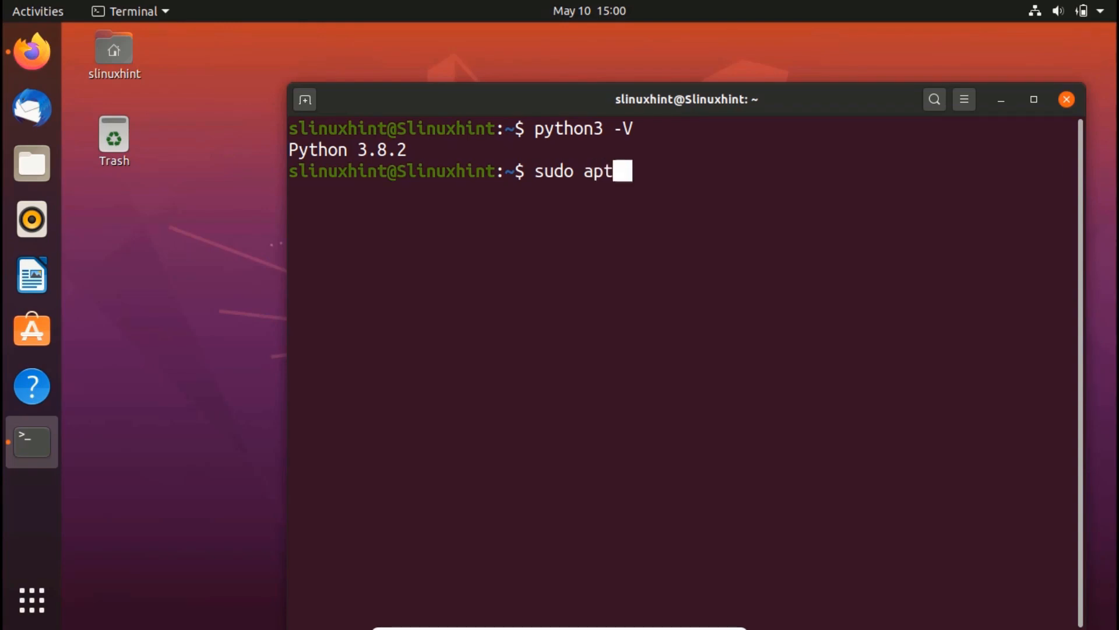
type("install p")
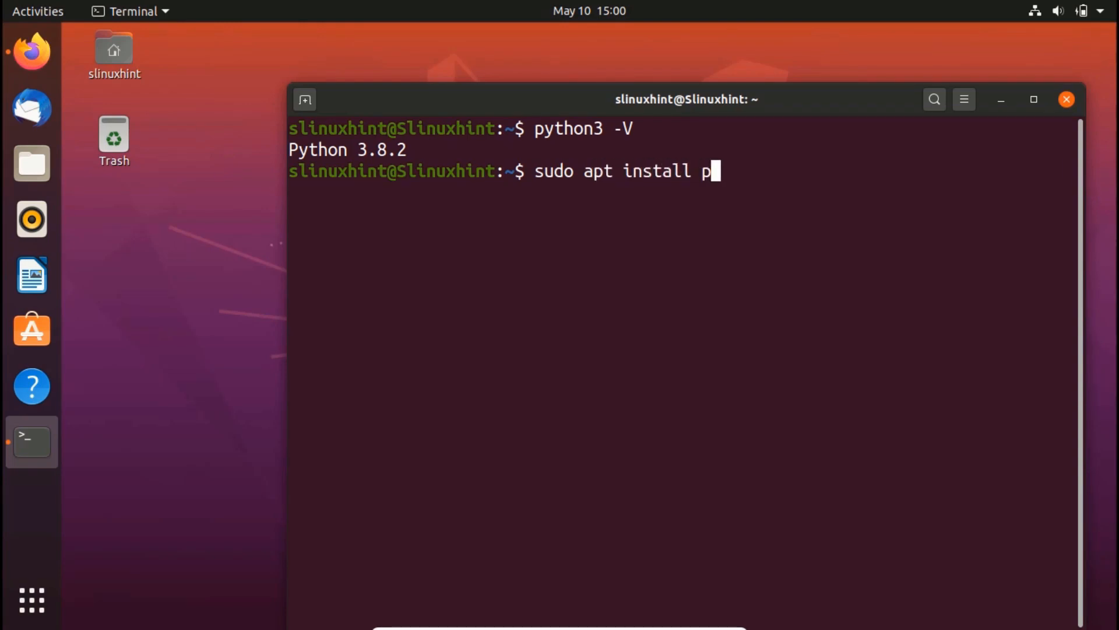
type("ython3")
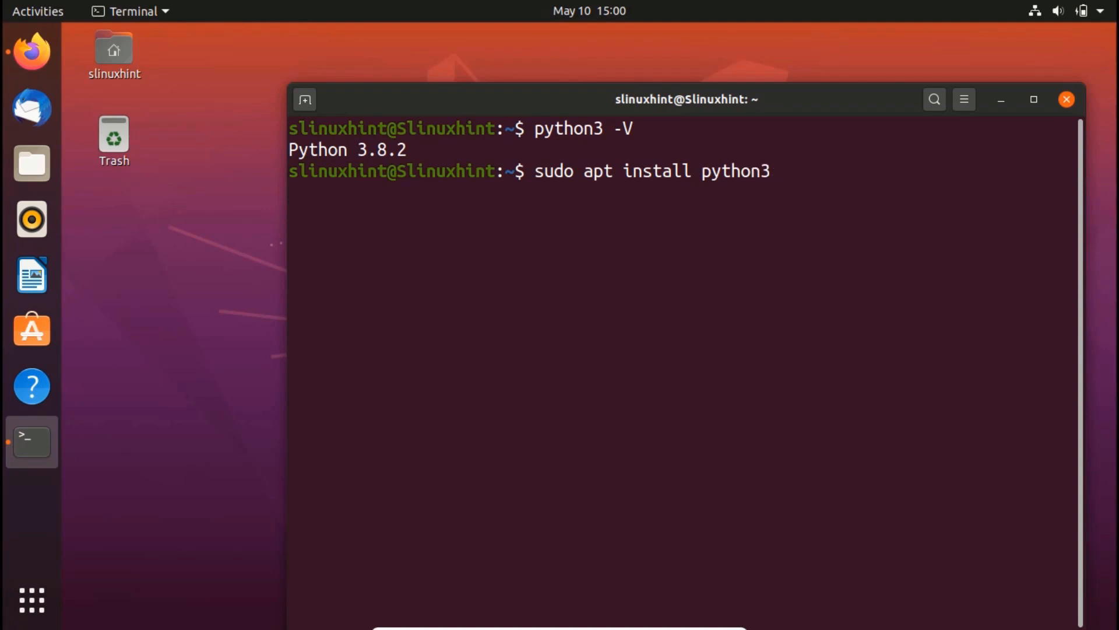
key("BackSpace")
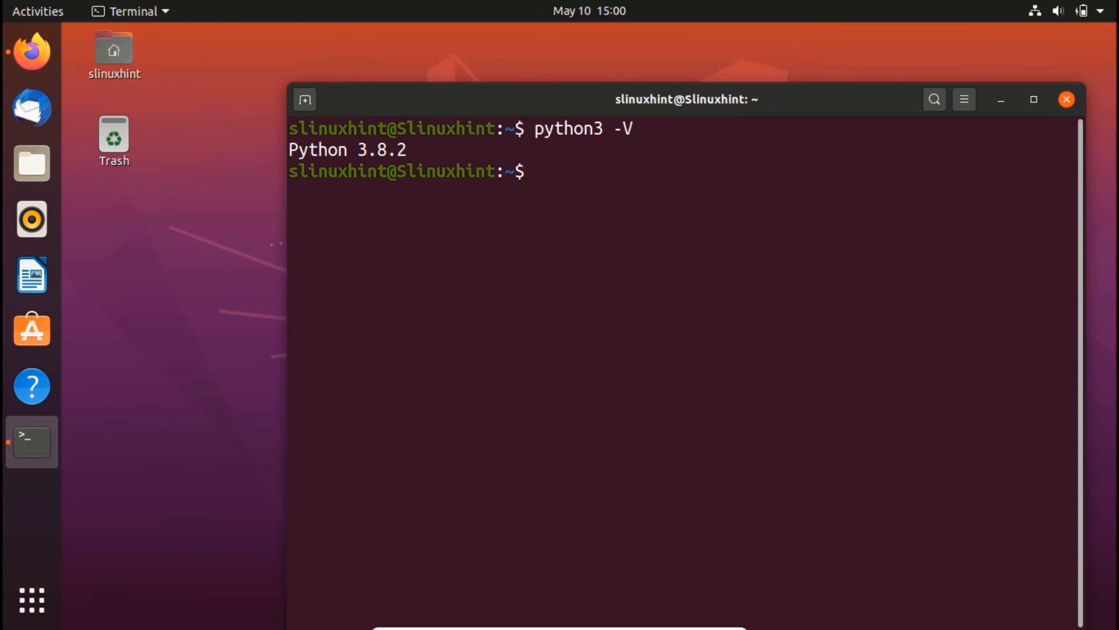
Step: Run sudo apt update and submit the administrator password
type("sudo ap")
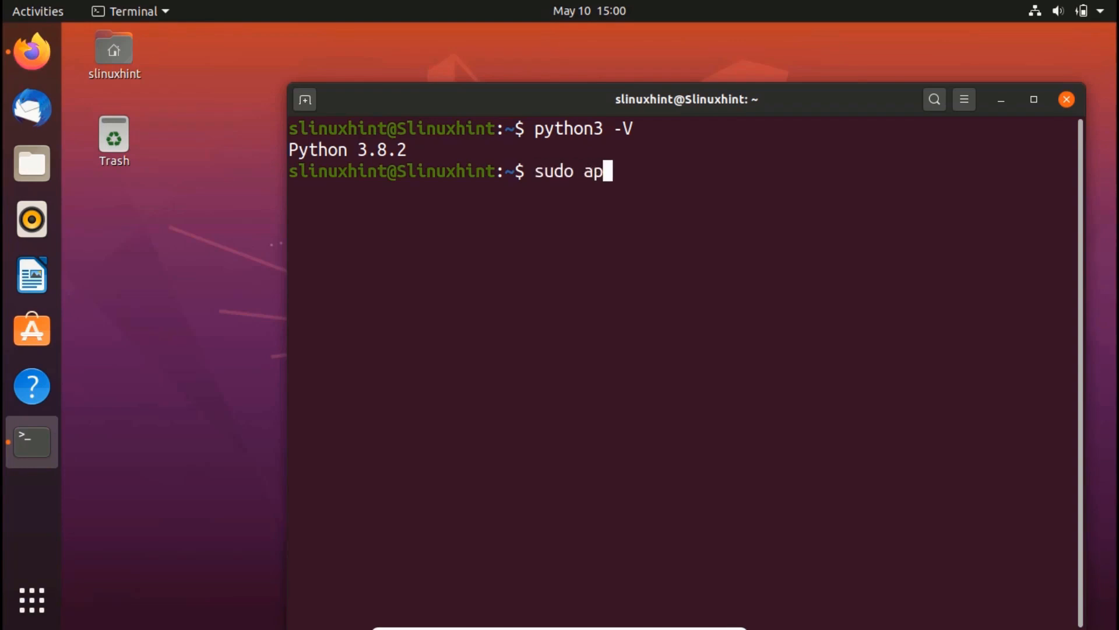
type("t upda")
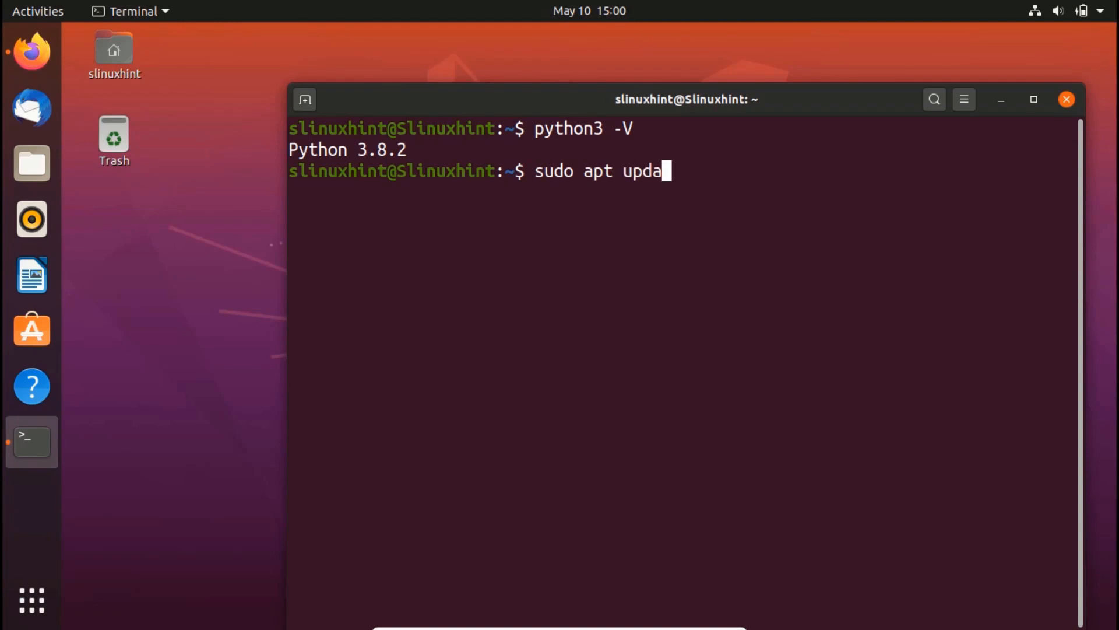
key("Return")
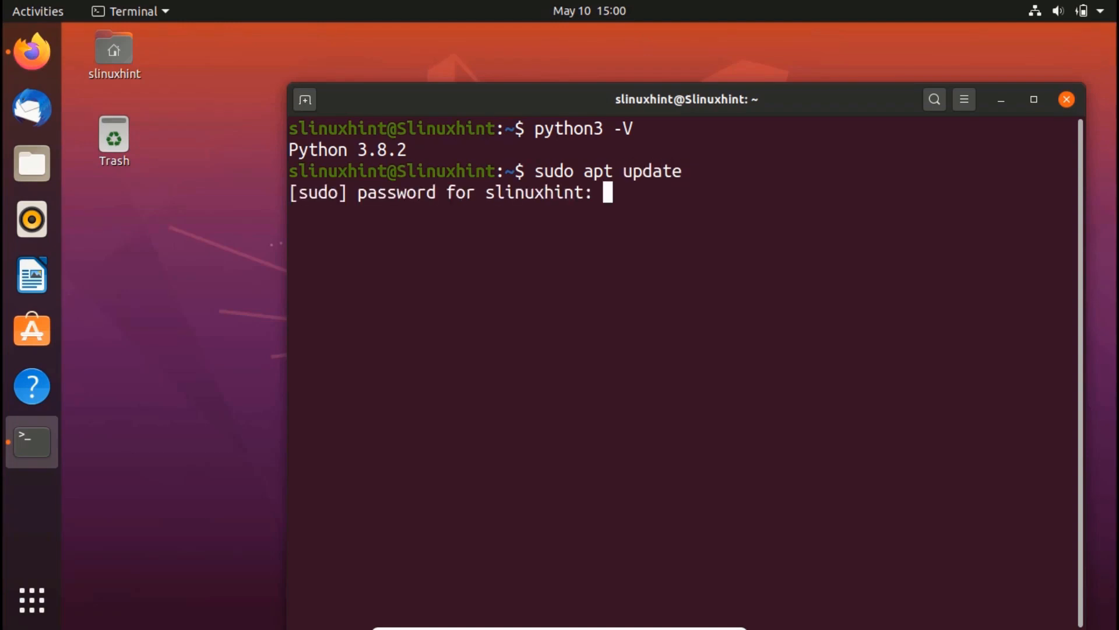
key("Return")
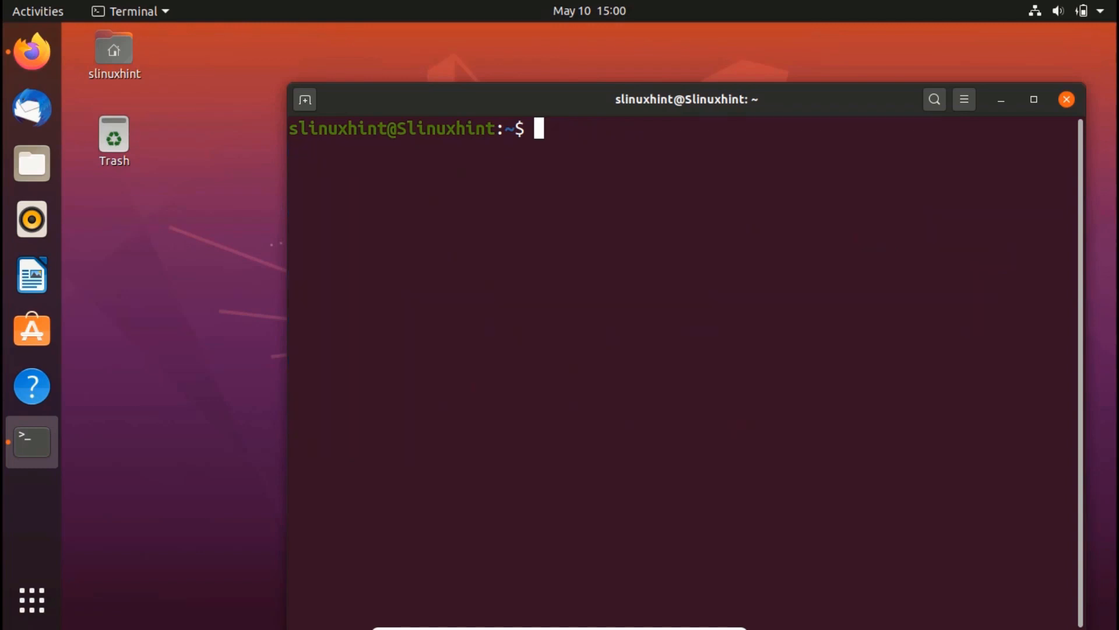
Step: Run sudo apt install python3-pip to install pip and its development dependencies
type("sudo apt i")
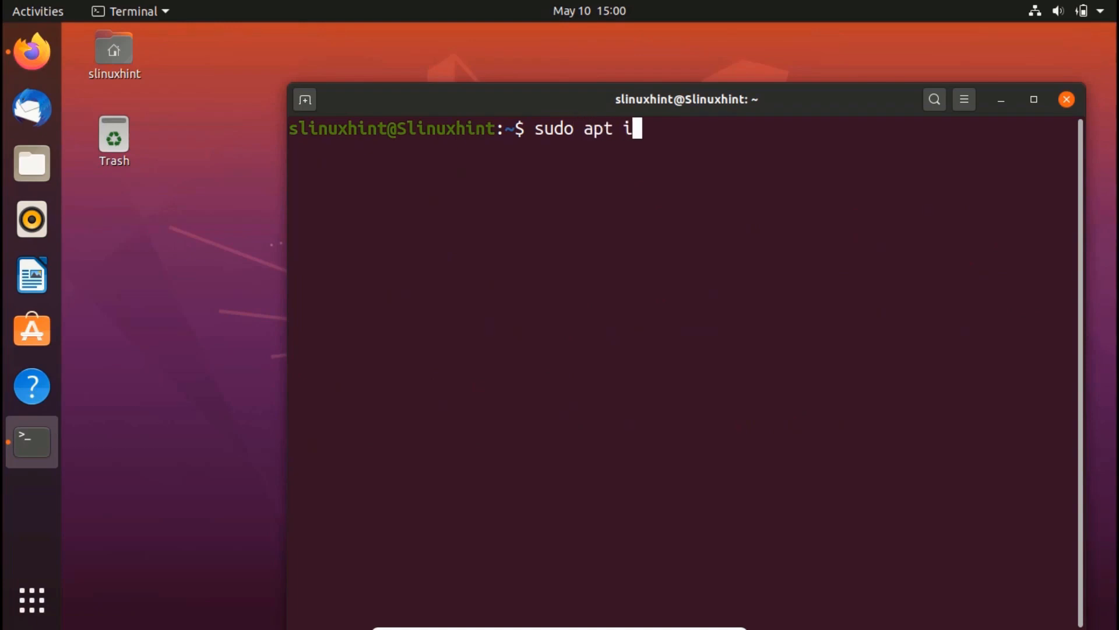
type("nstall")
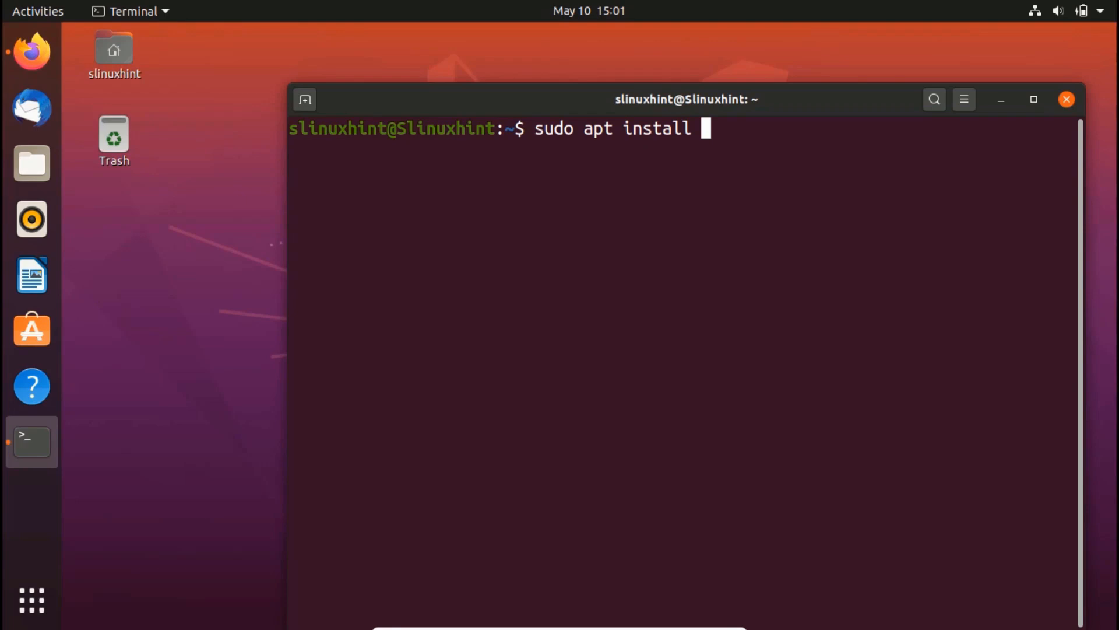
type("pytho")
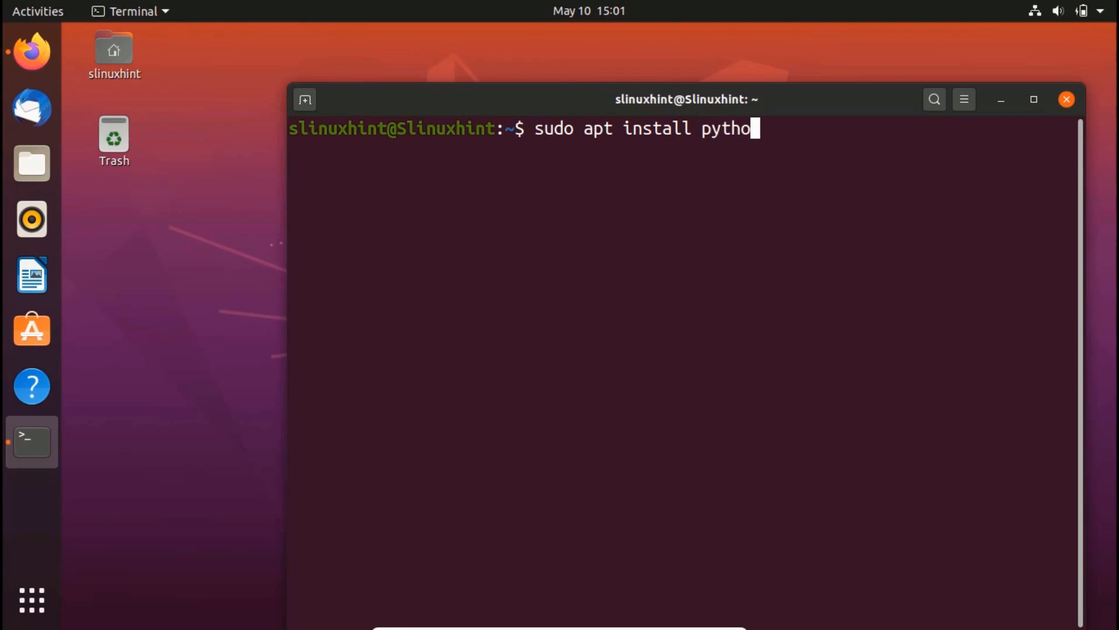
type("n3-pip")
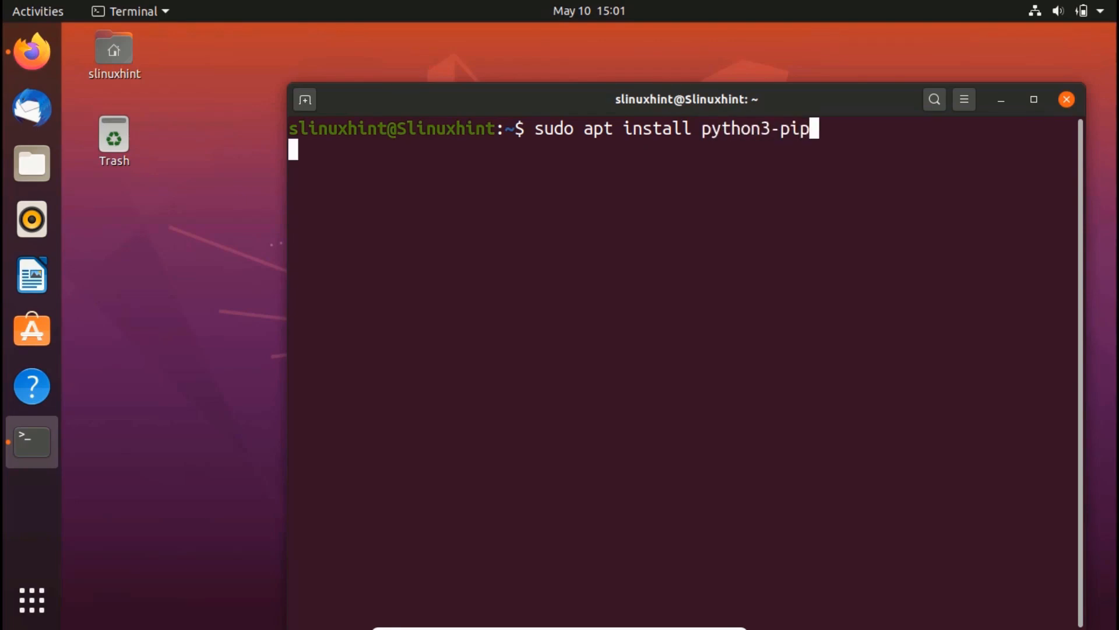
key("Return")
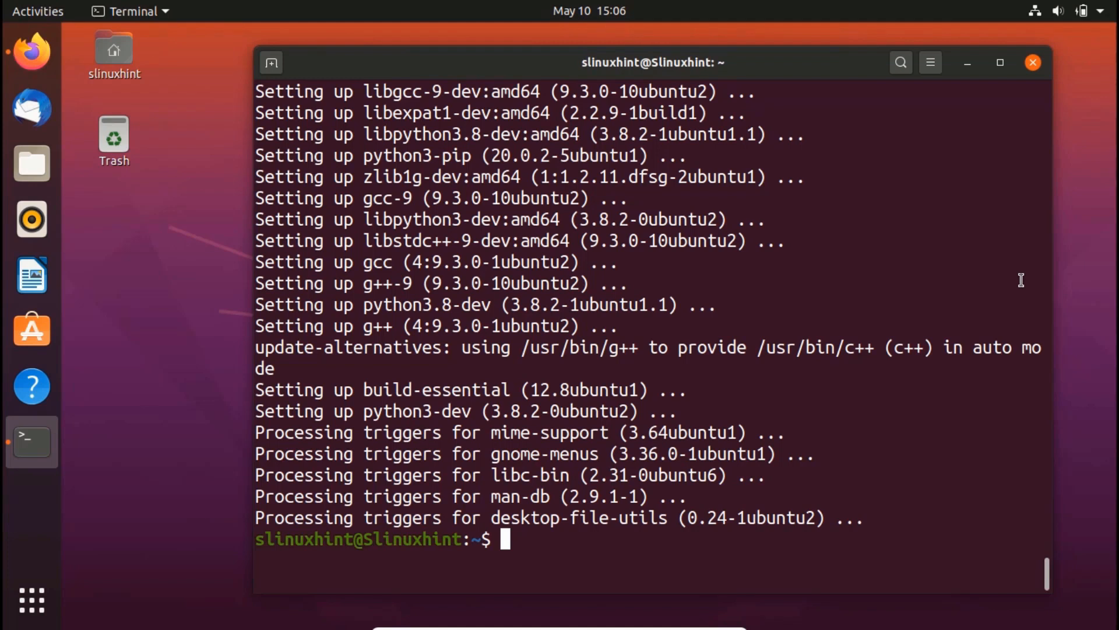
Step: Clear the screen and run pip3 -V, reporting pip 20.0.2 for Python 3.8
type("clear")
type("pip")
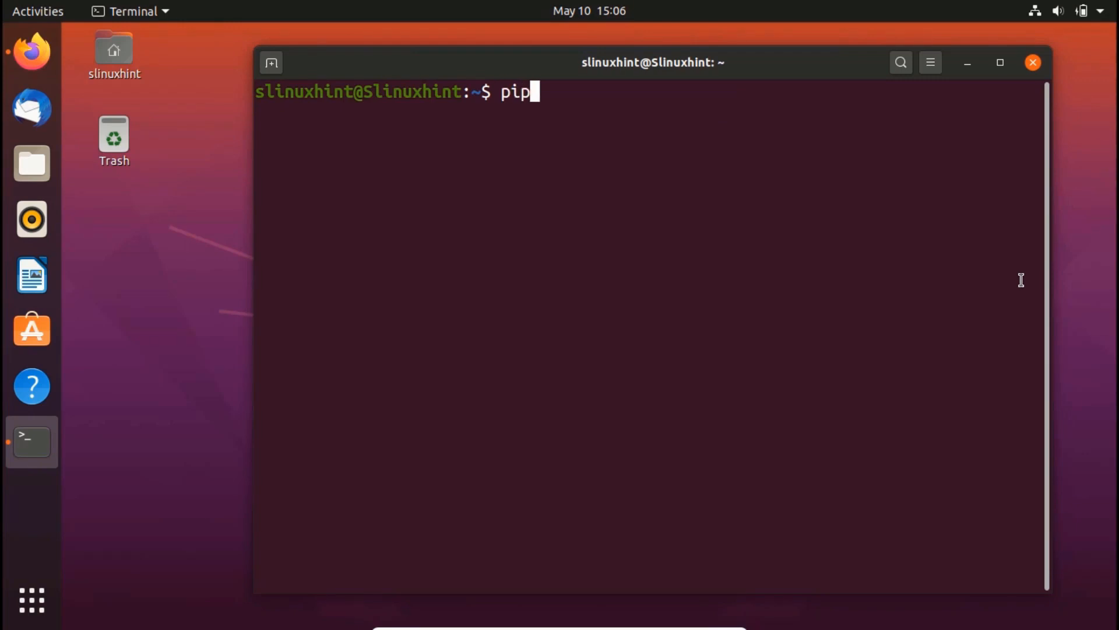
type("3 0")
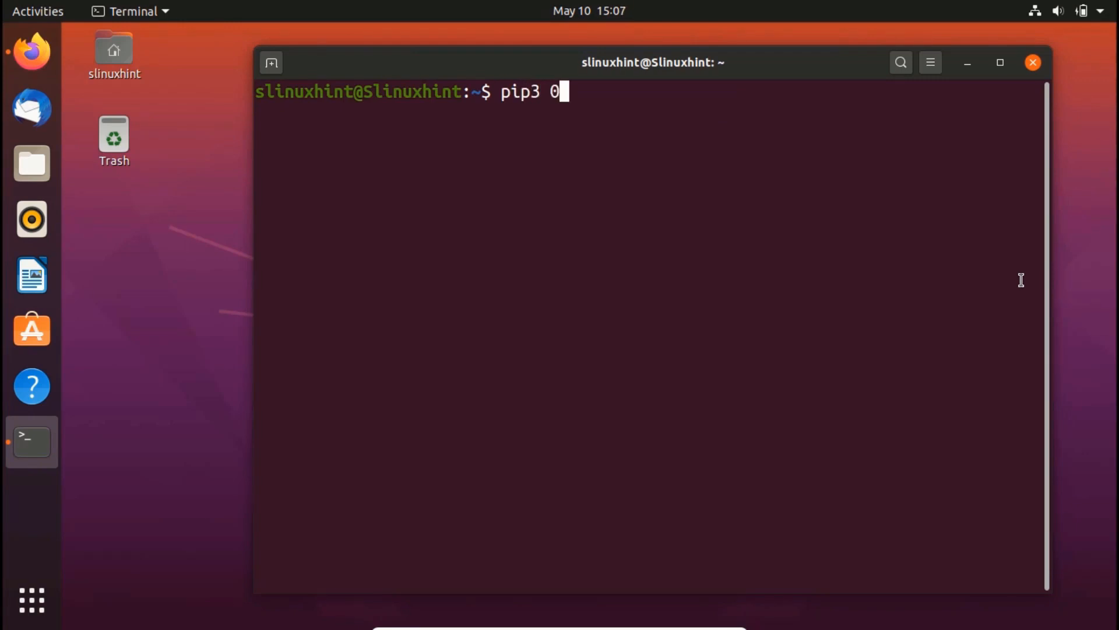
type("-V")
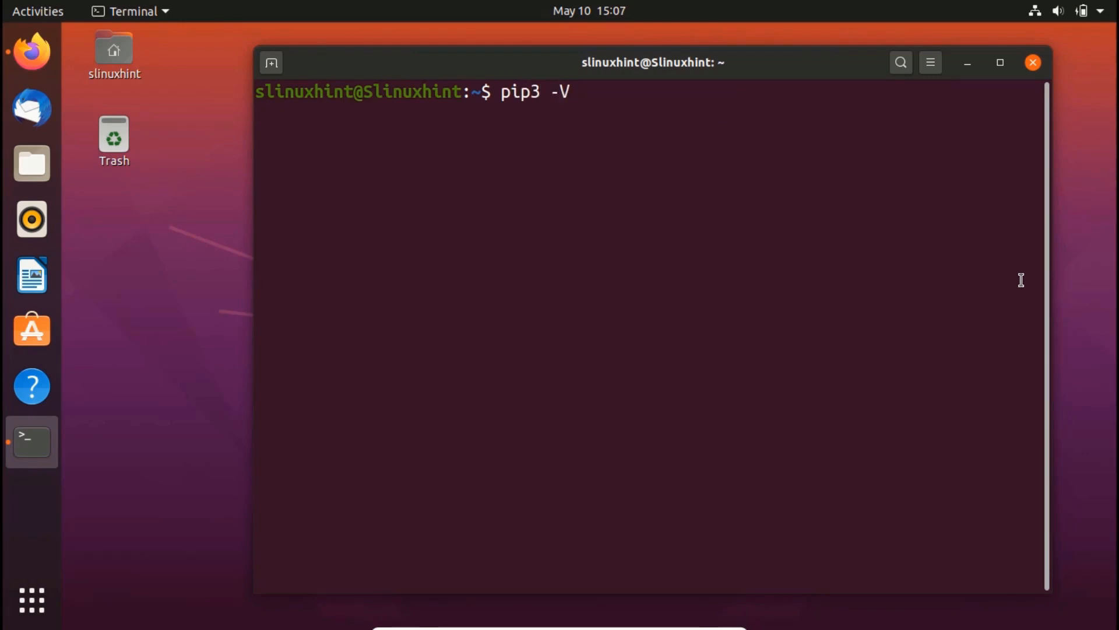
key("Return")
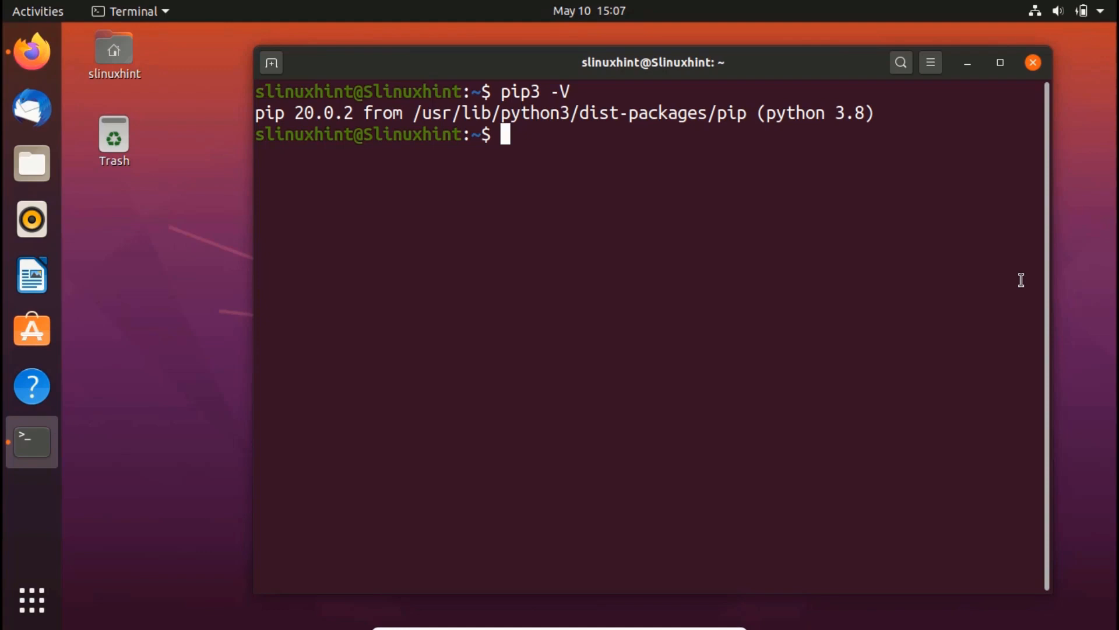
type("pip3")
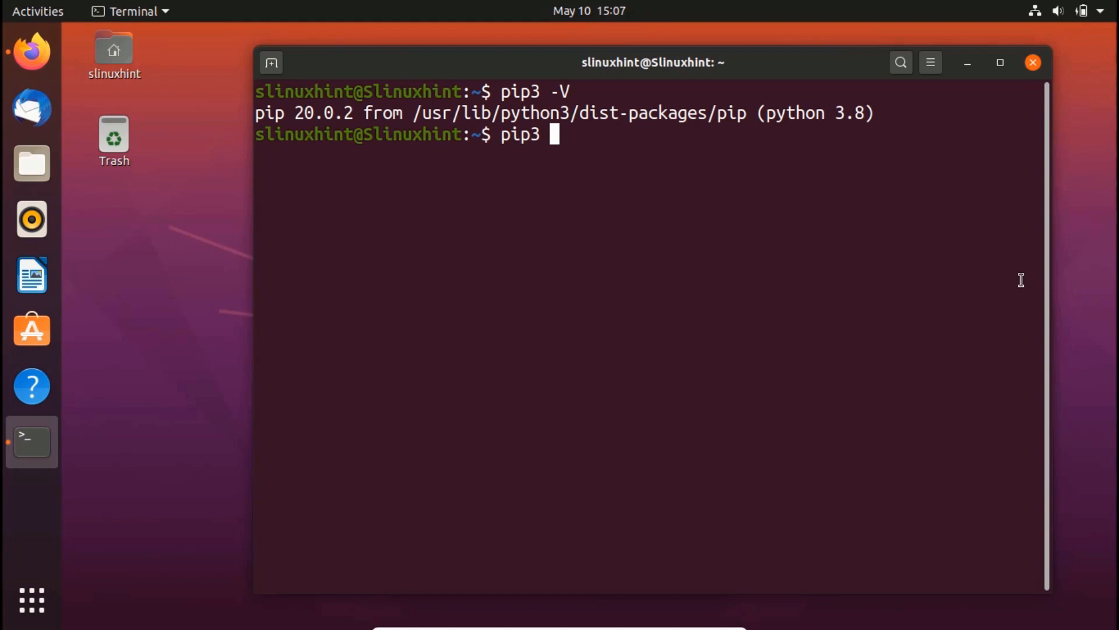
Step: Run pip3 install Django to install Django for Python 3
type("install Django")
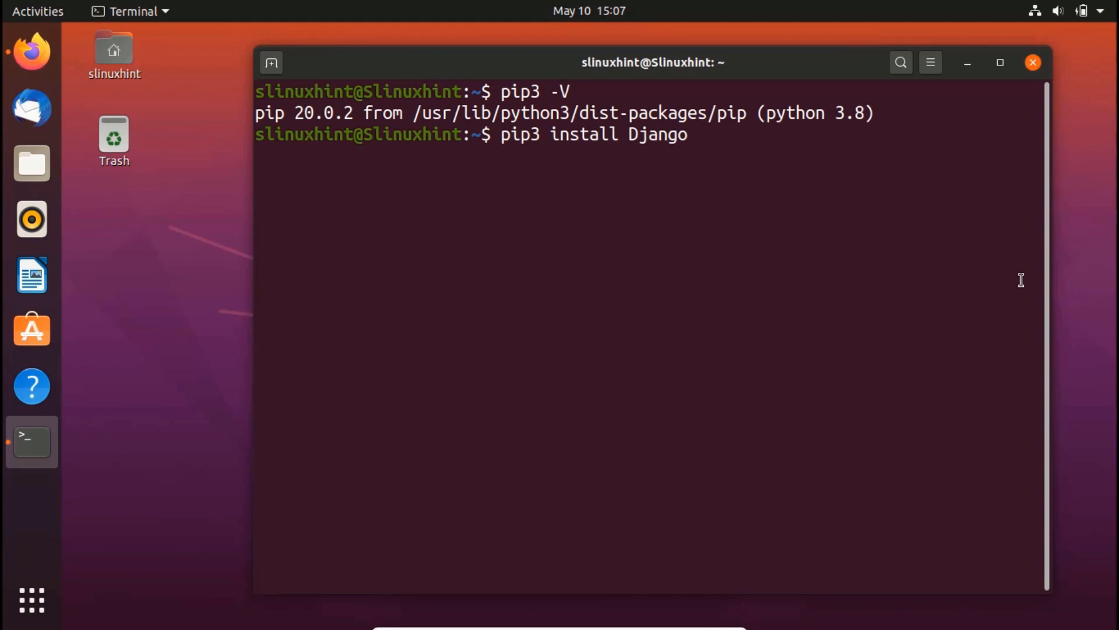
key("Return")
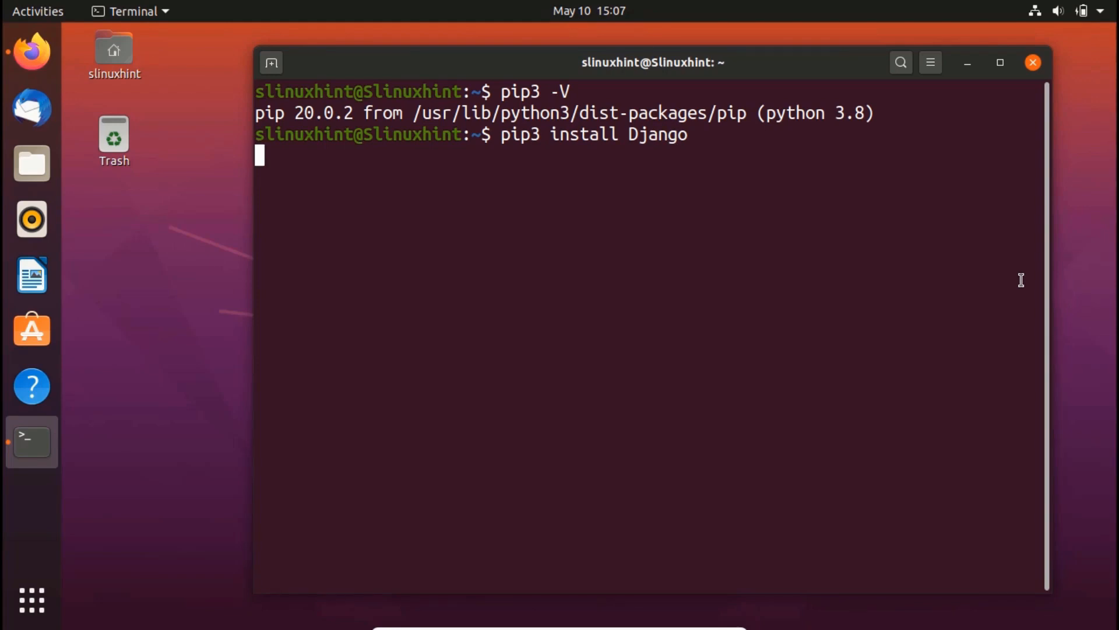
key("Return")
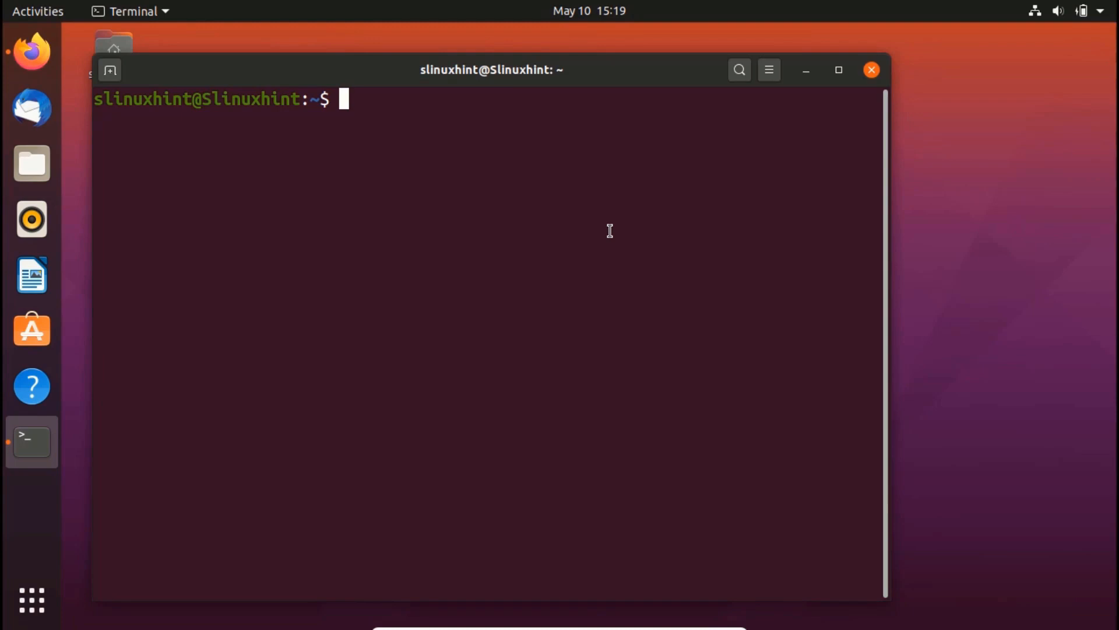
Step: Run sudo apt install python3-django and answer y to install the four new packages
type("sudo apt install")
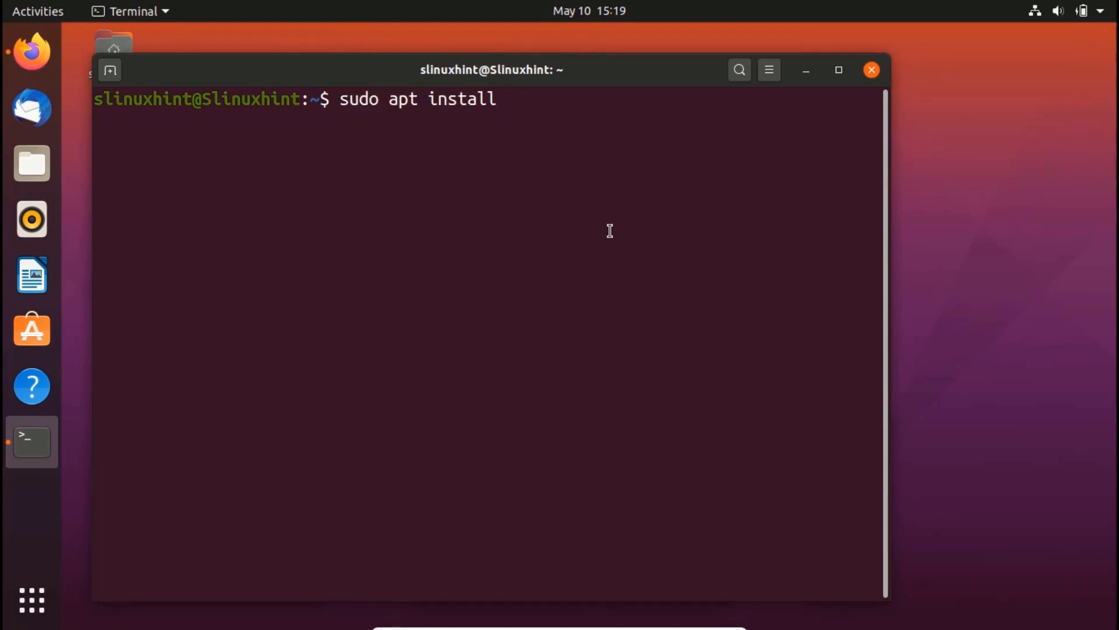
type("python3-django")
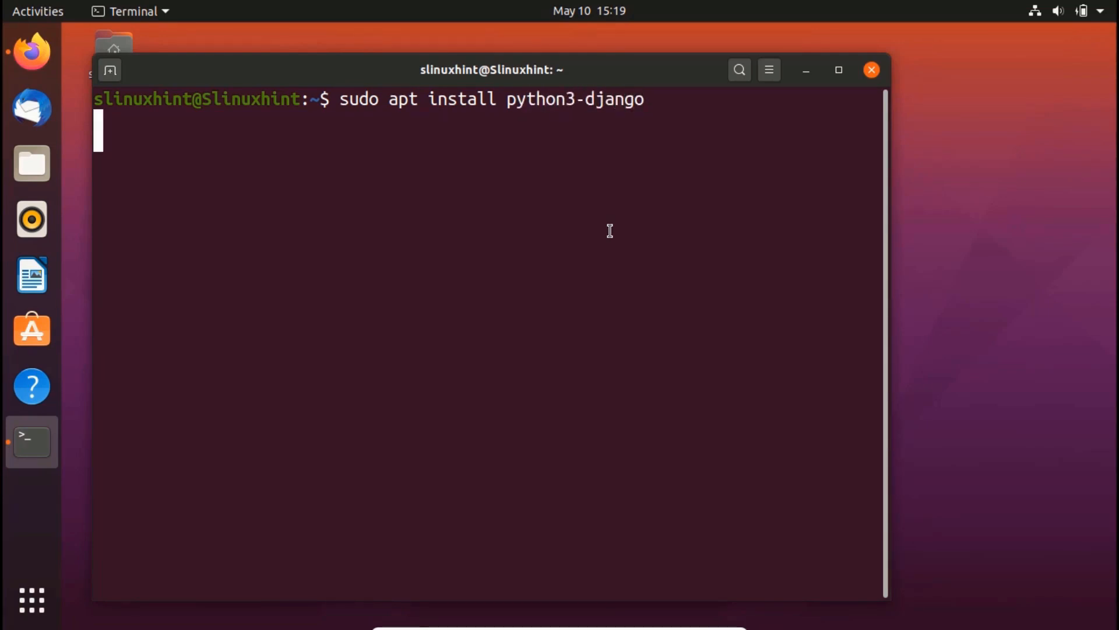
key("Return")
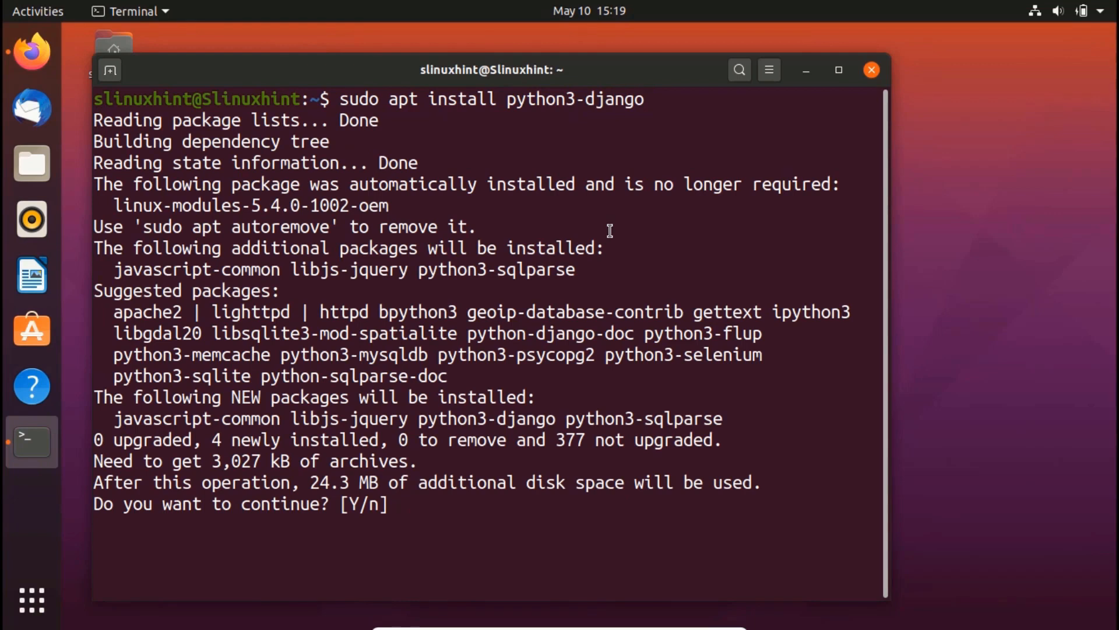
type("y")
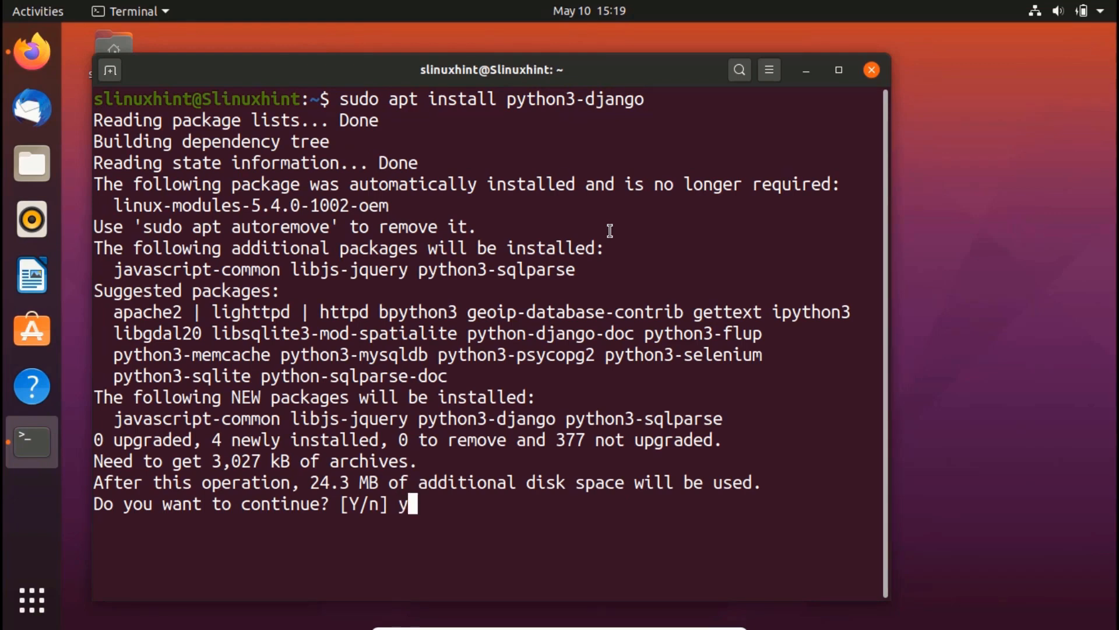
key("Return")
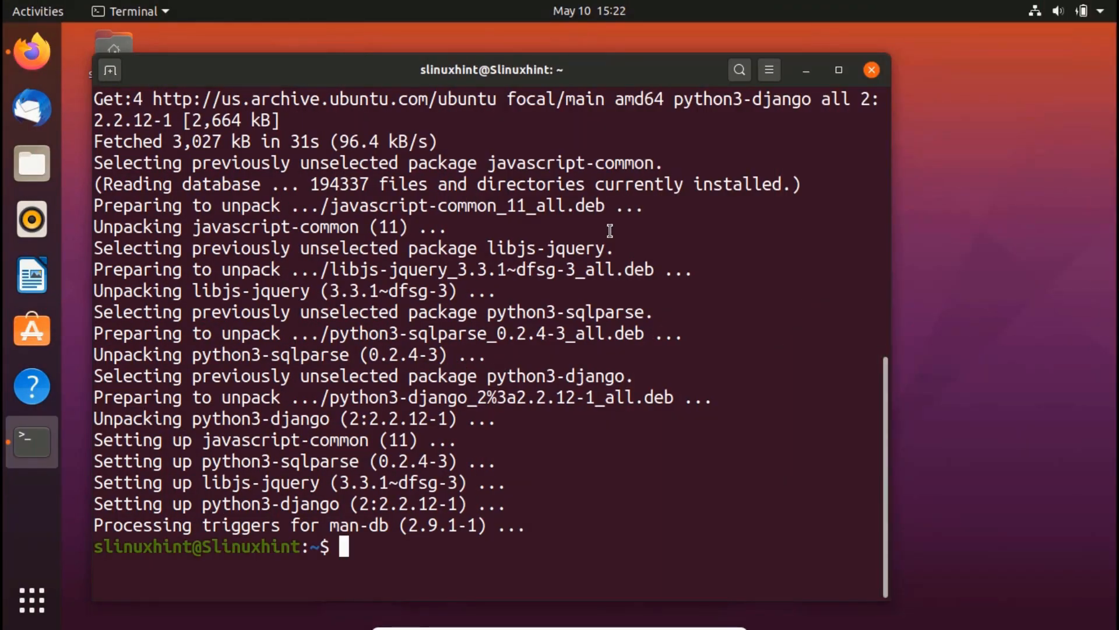
Step: Clear the screen and run django-admin --version, reporting Django 3.0.6
type("sud")
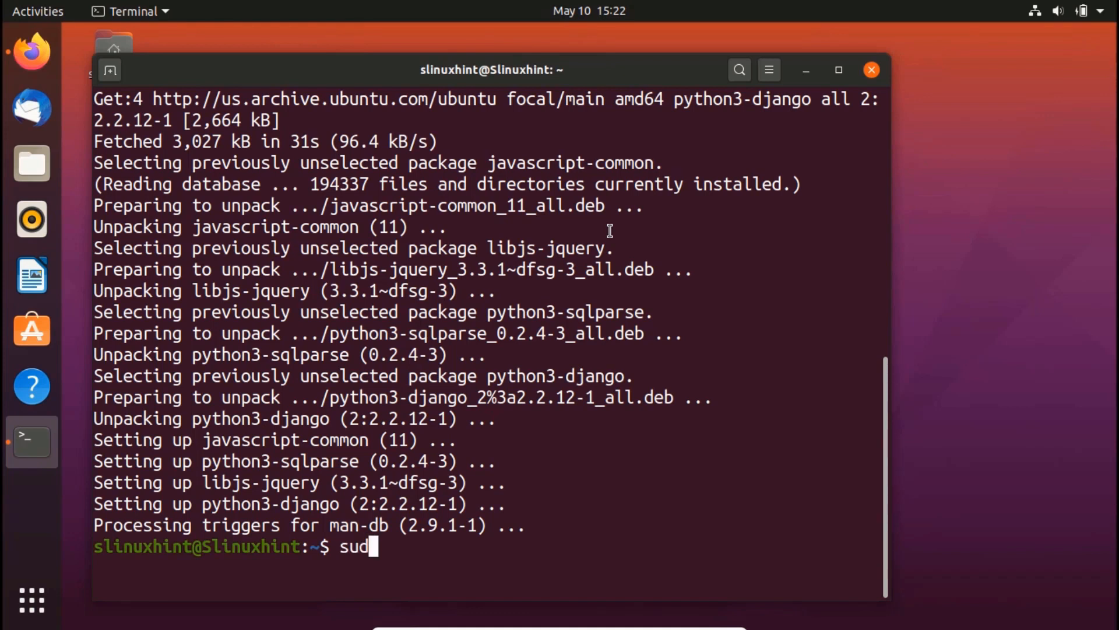
type("clear")
type("django-admi")
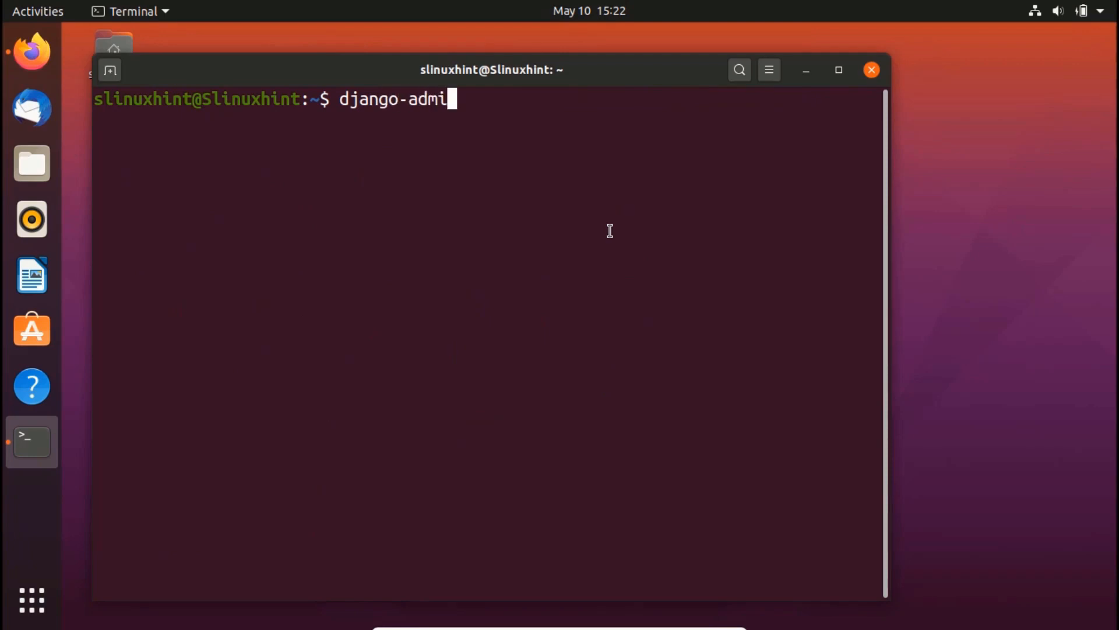
type("--version")
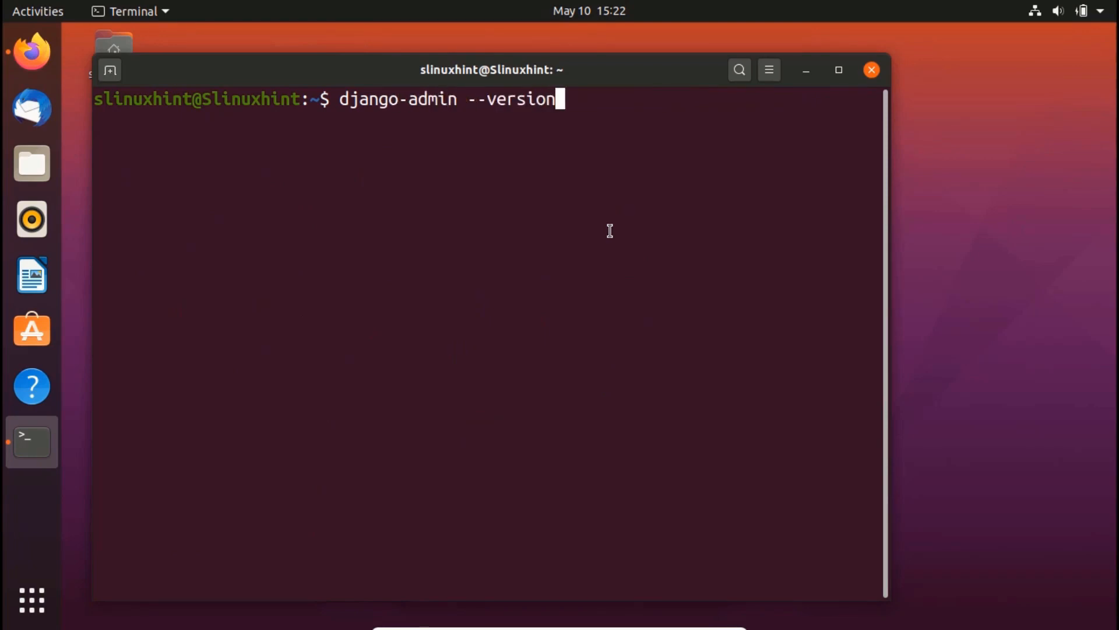
key("Return")
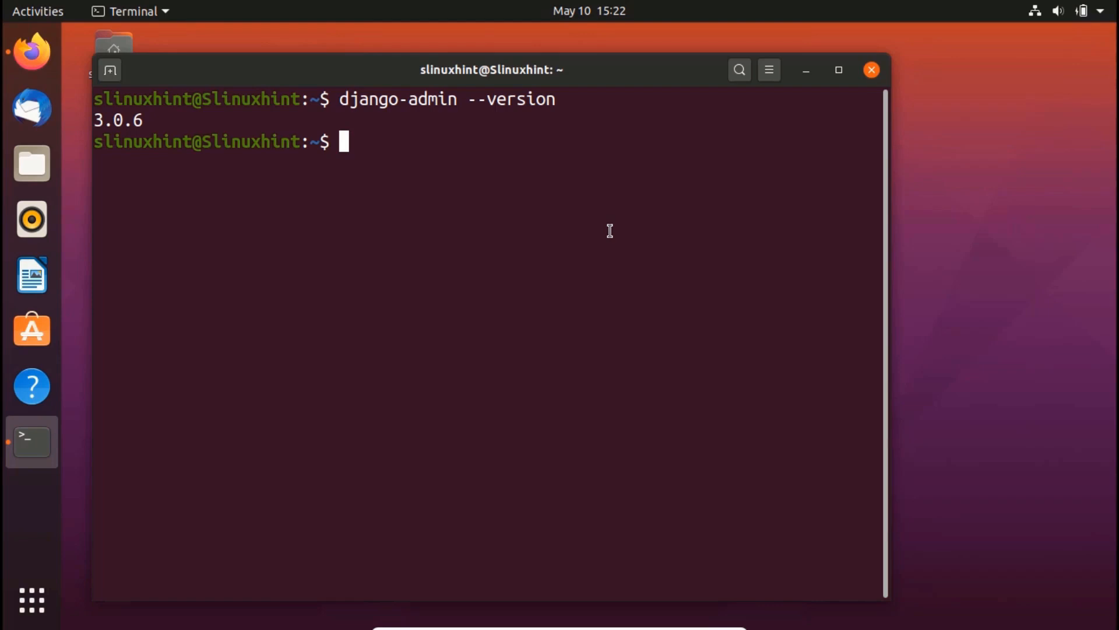
type("sudo")
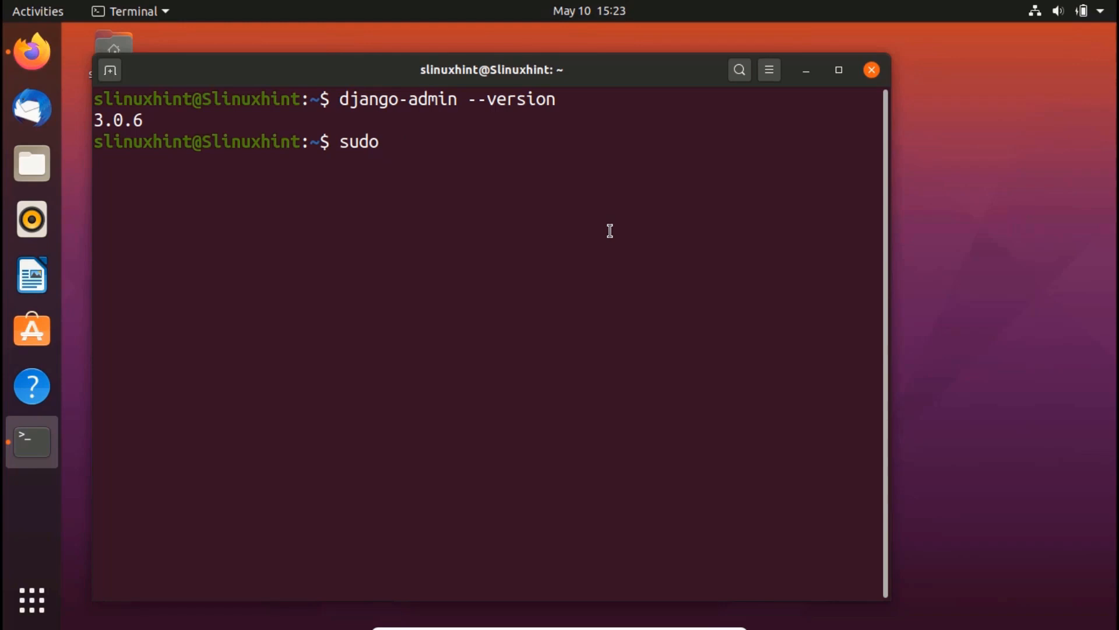
Step: Compose the django-admin startproject first_djangoapp command at the prompt
type("django")
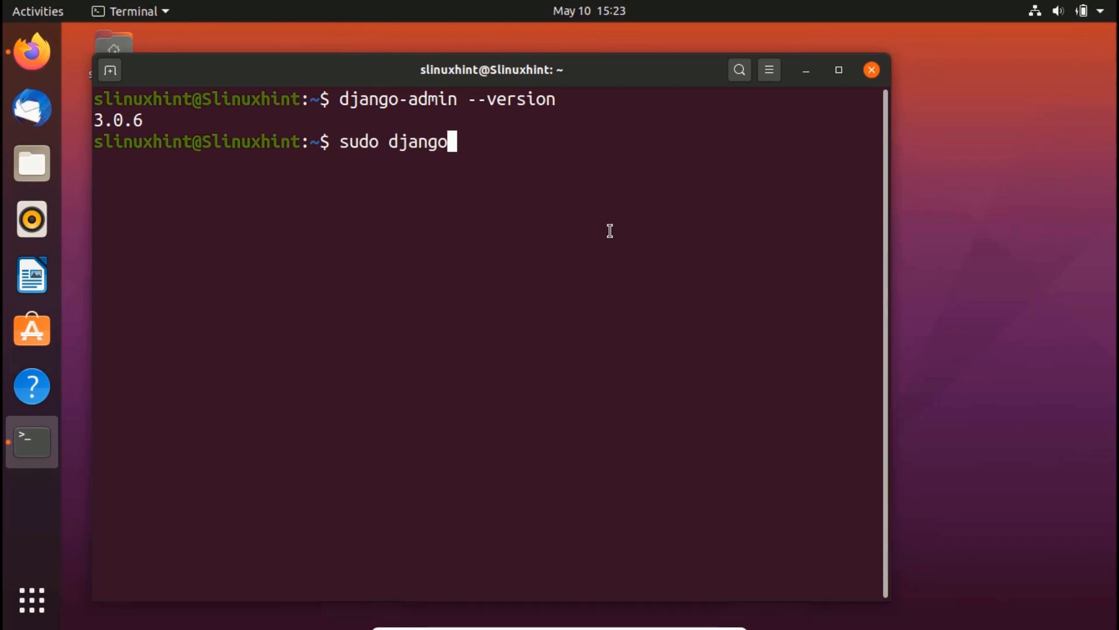
type("-admin sta")
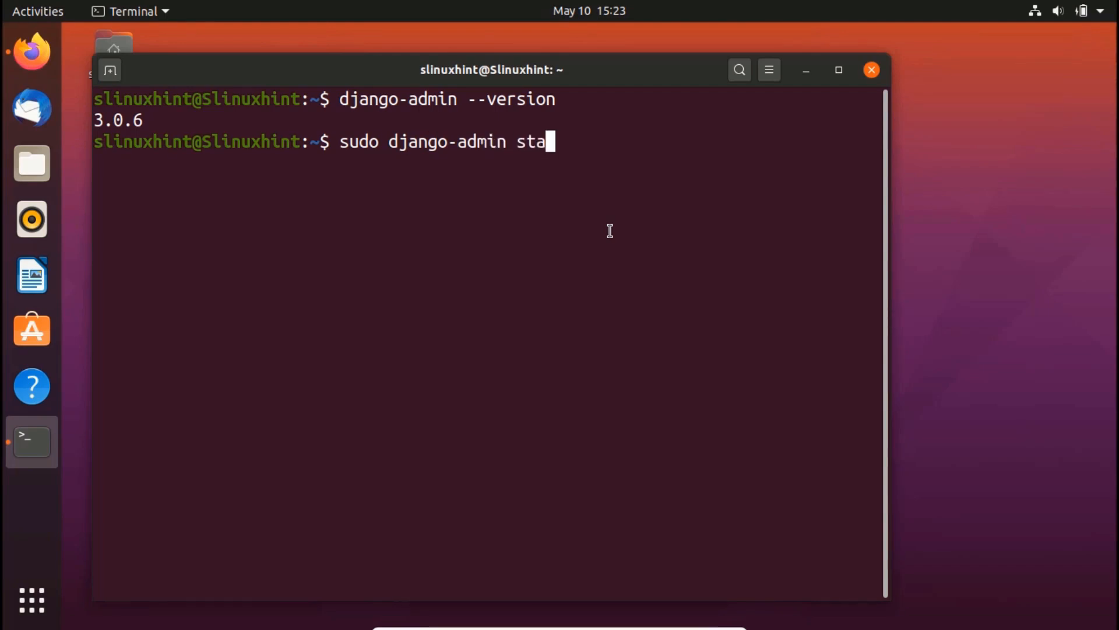
type("rtproject")
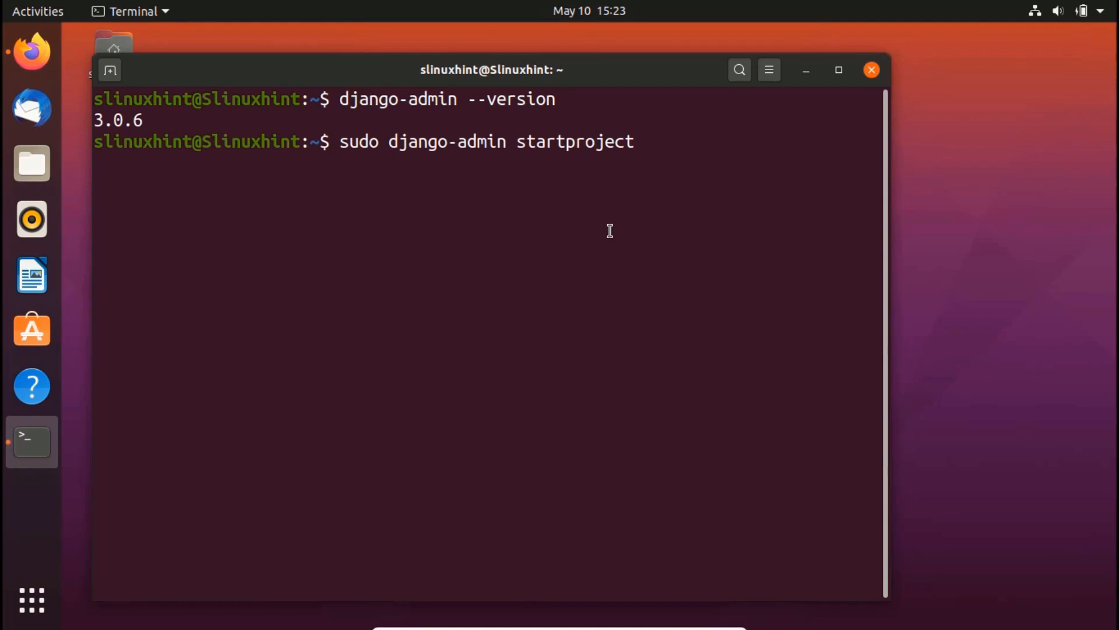
type("fir")
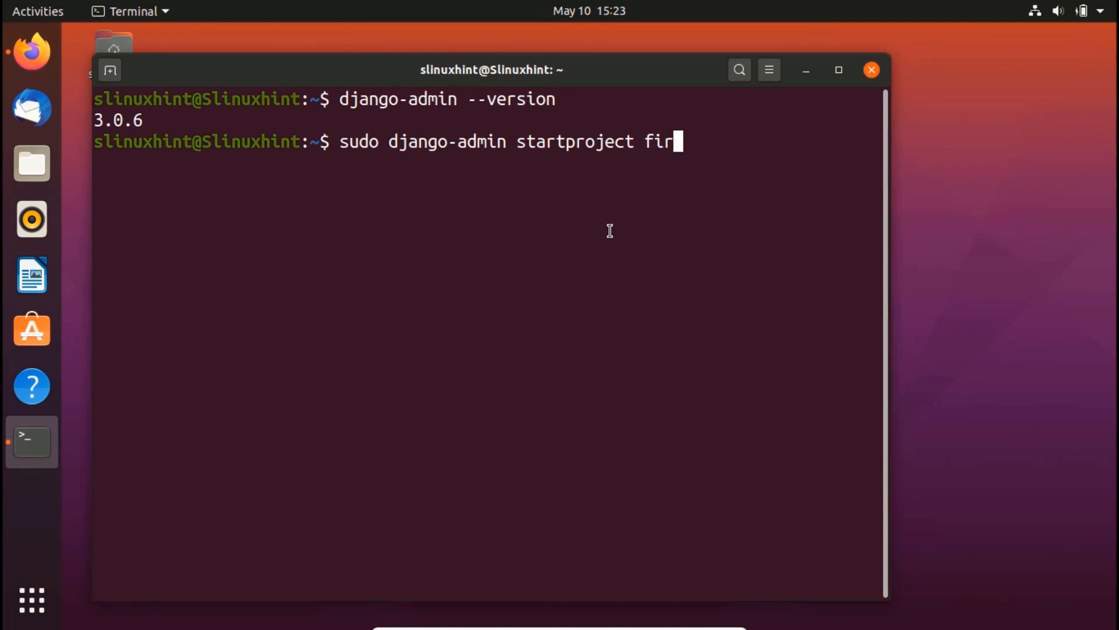
type("st_")
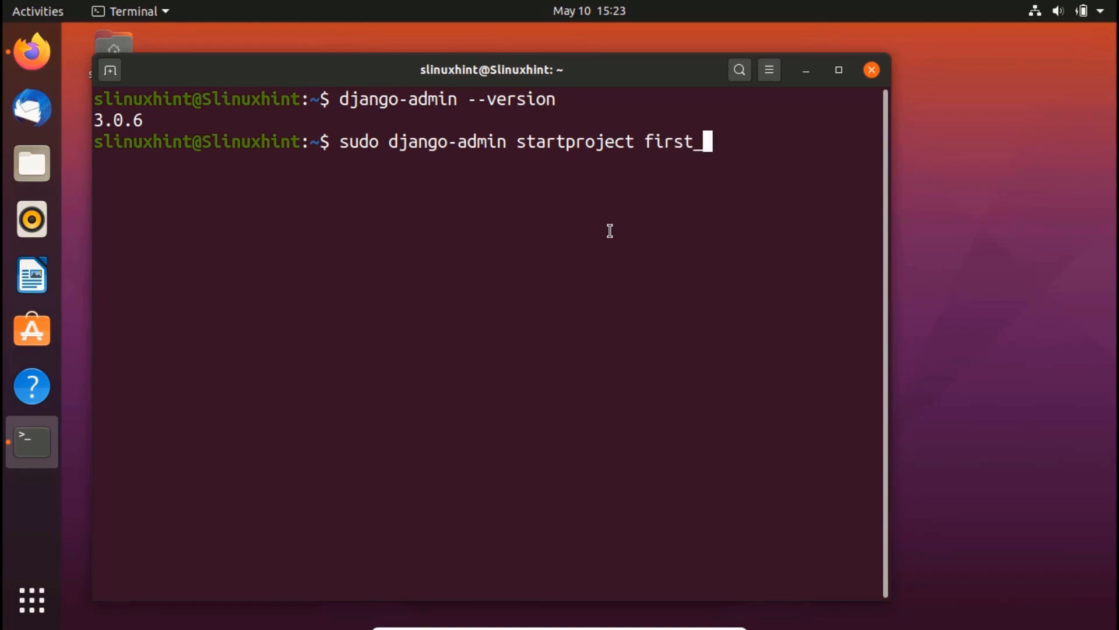
type("djan")
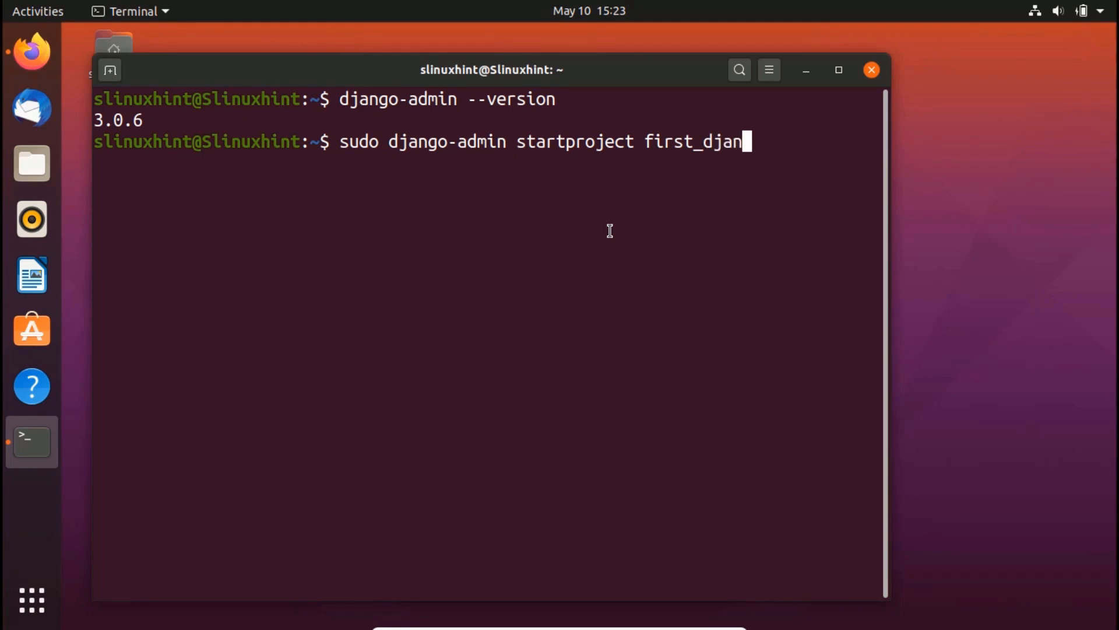
type("goapp")
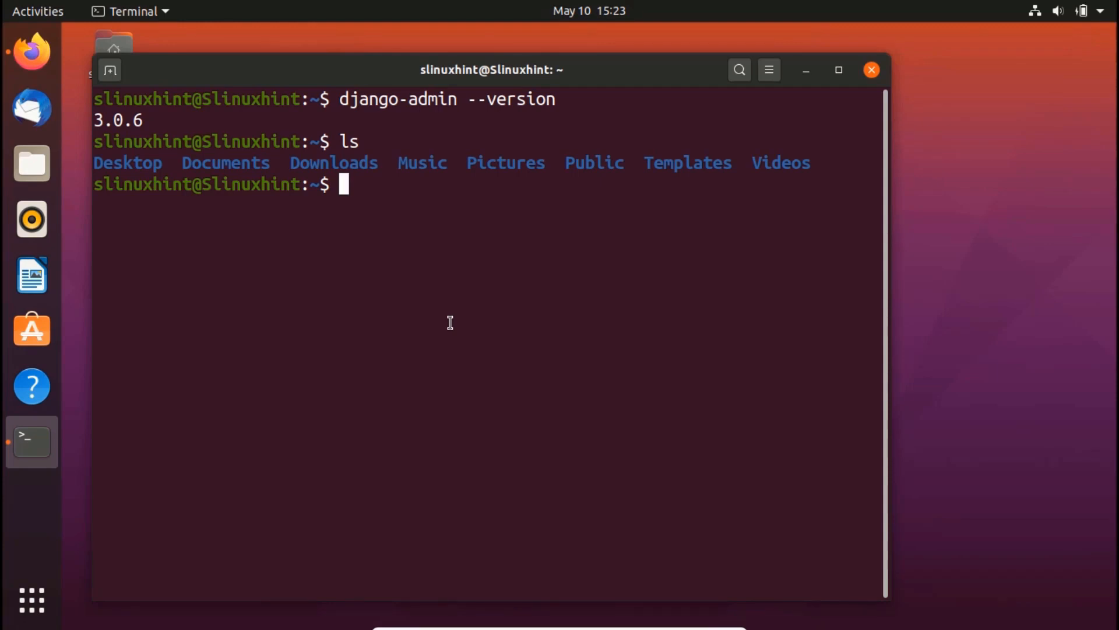
Step: Create the first_djangoapp project with sudo django-admin startproject and list the home folder to confirm it
type("ls")
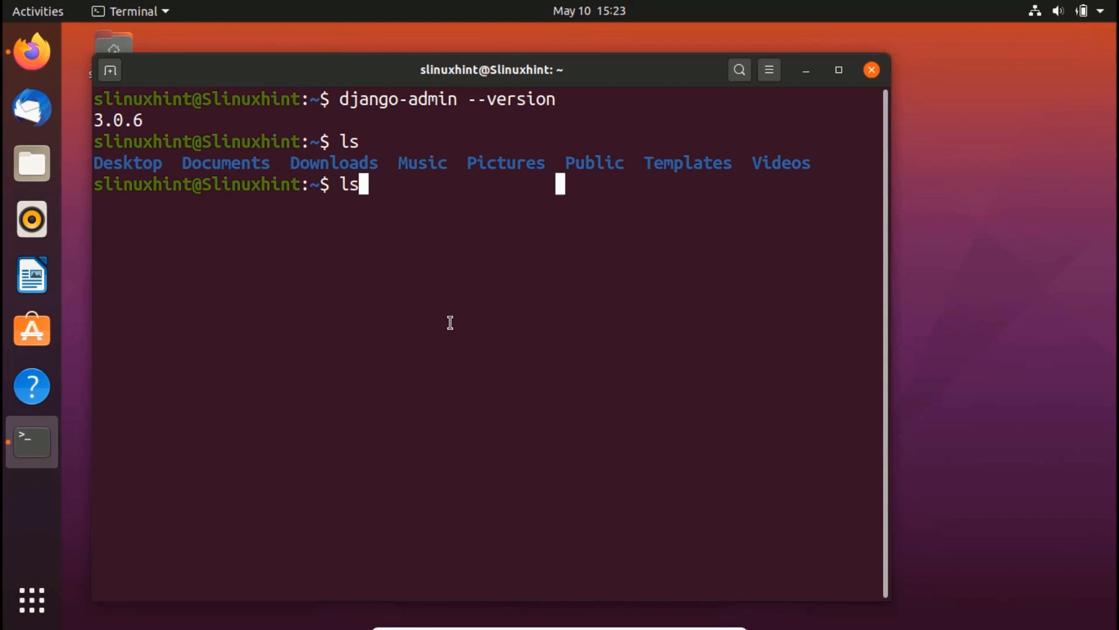
type("sudo django-admin startproject first_django")
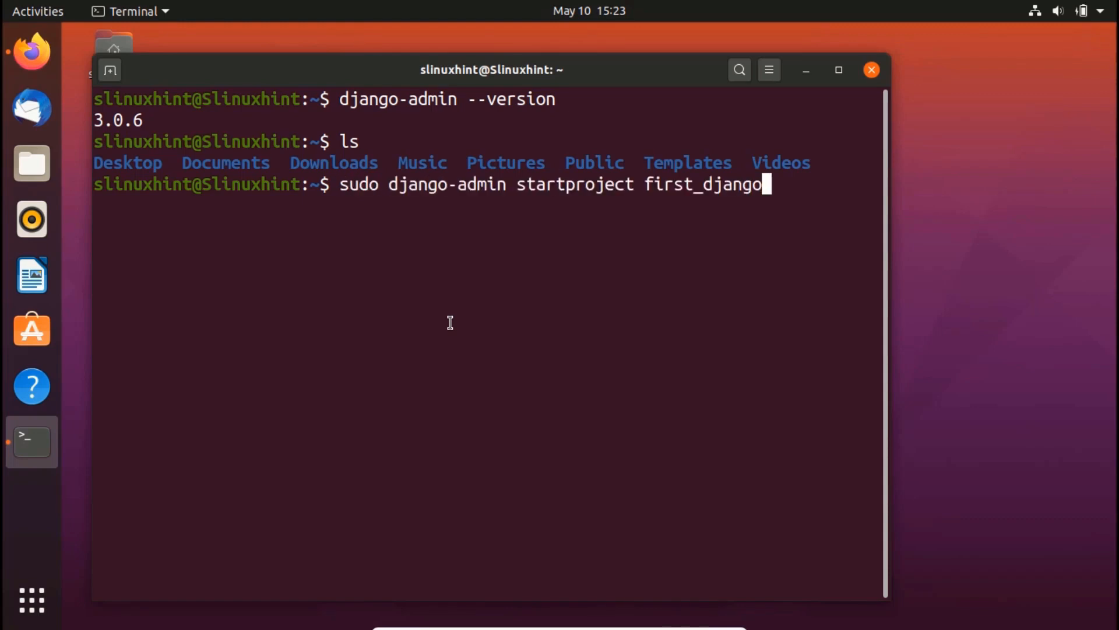
key("Return")
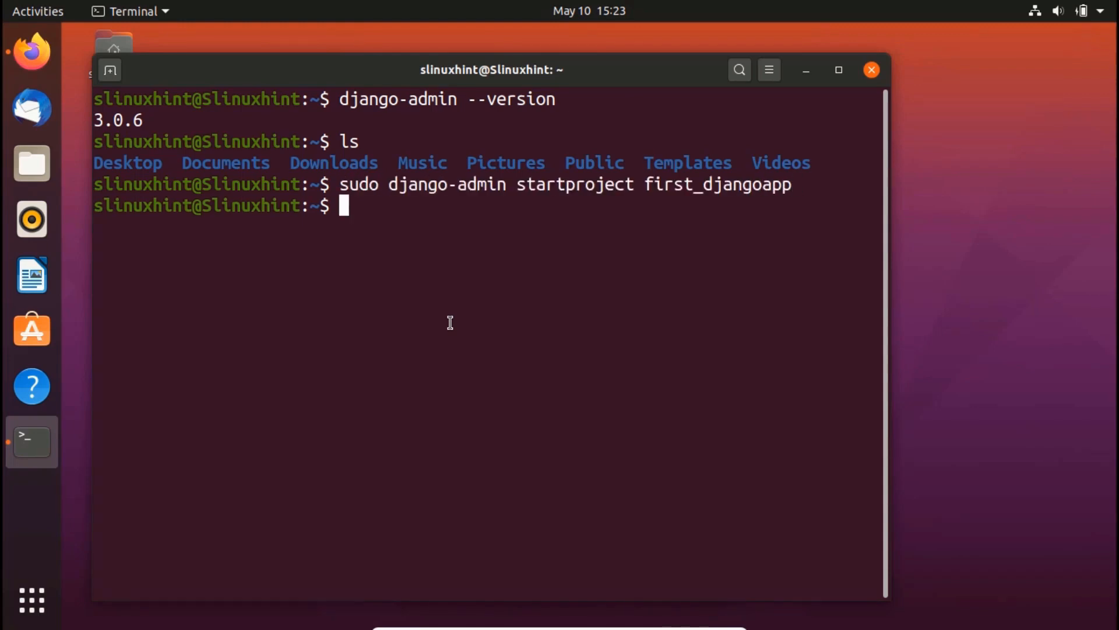
type("l")
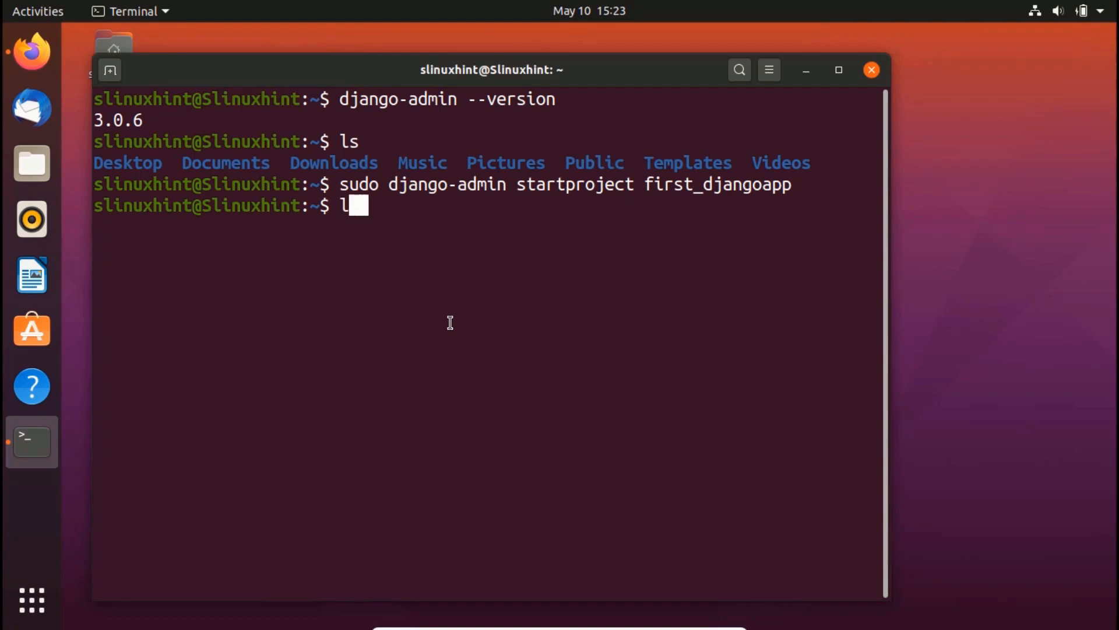
key("Return")
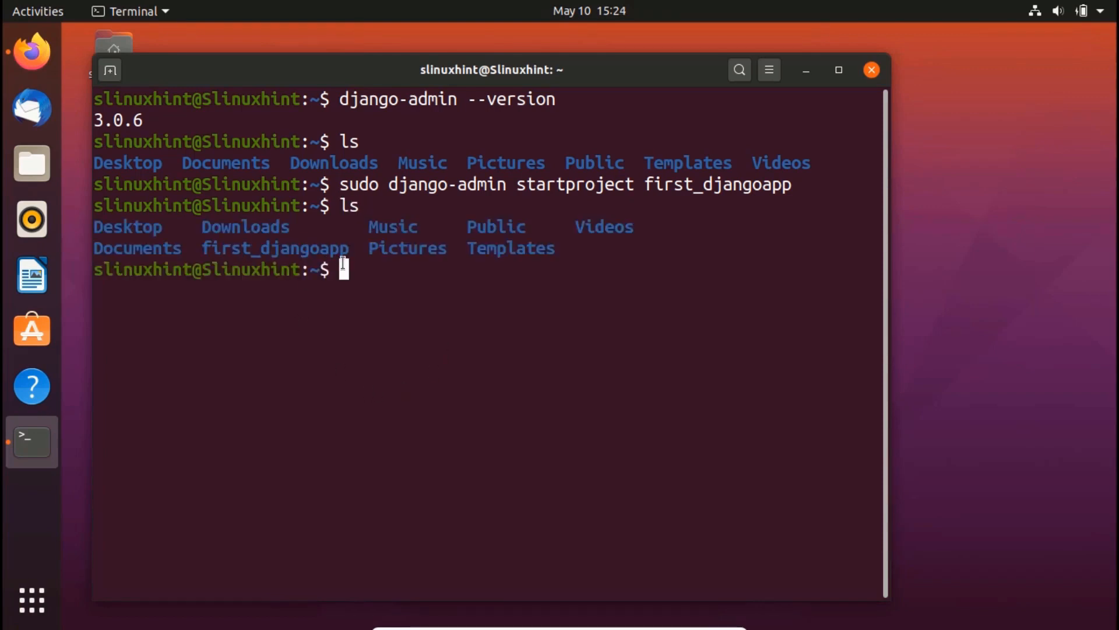
mouse_move(272, 243)
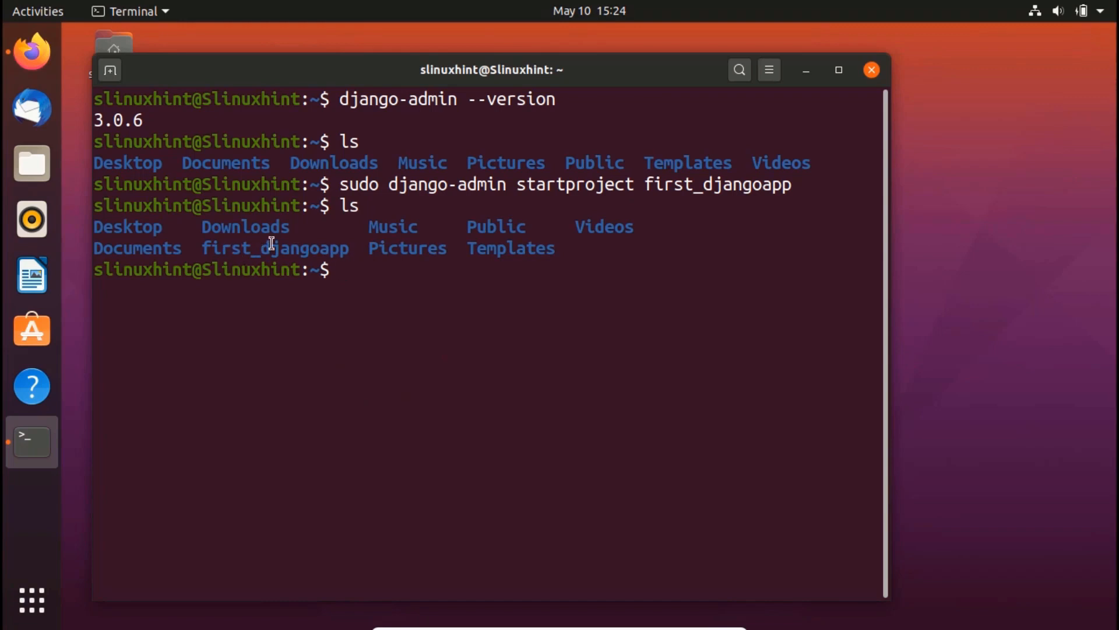